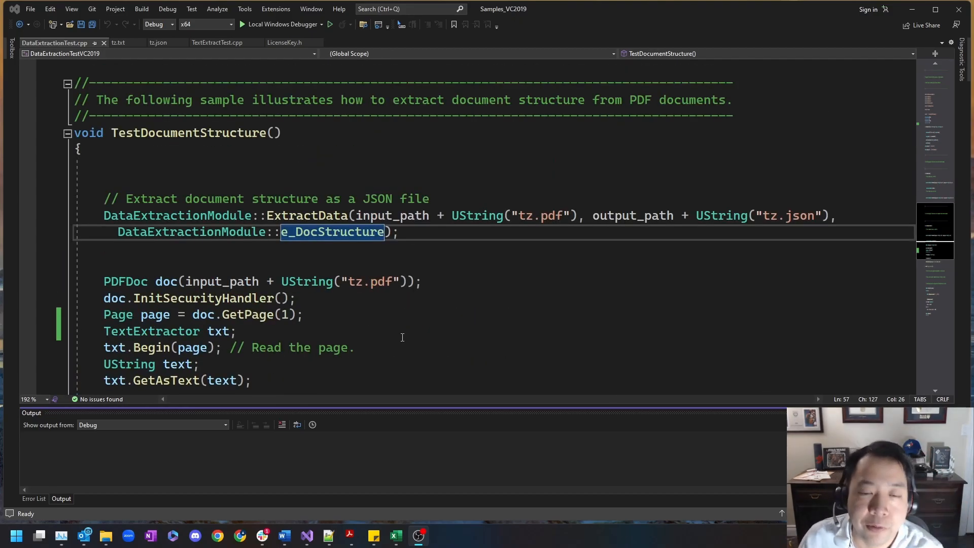
pyautogui.moveTo(400, 310)
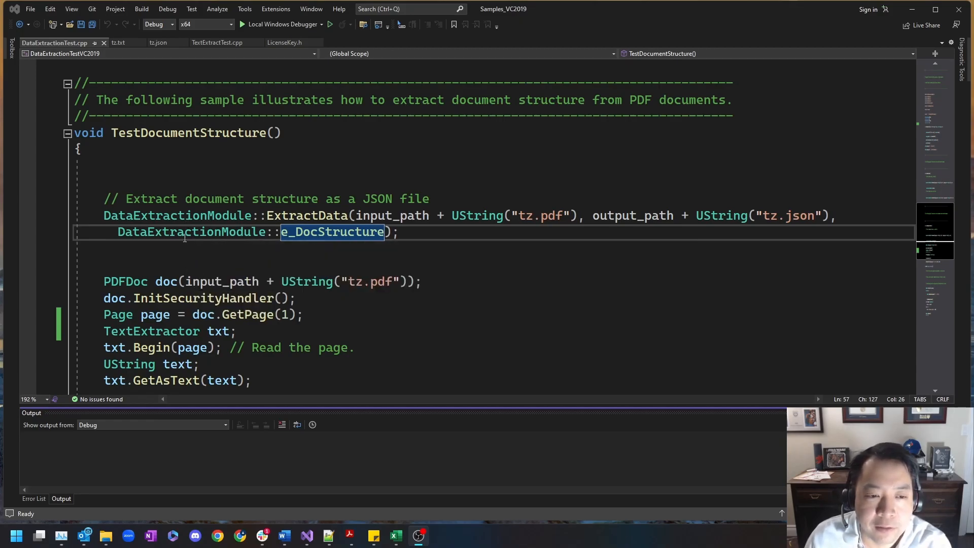
pyautogui.moveTo(308, 215)
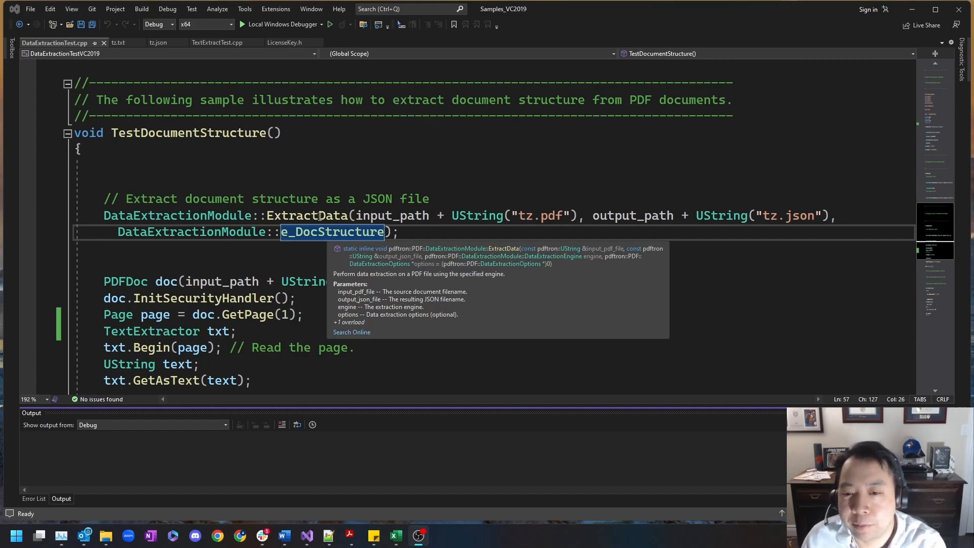
# Review the e_DocStructure extraction and WriteTextToFile call in the document-structure sample code.
pyautogui.click(536, 215)
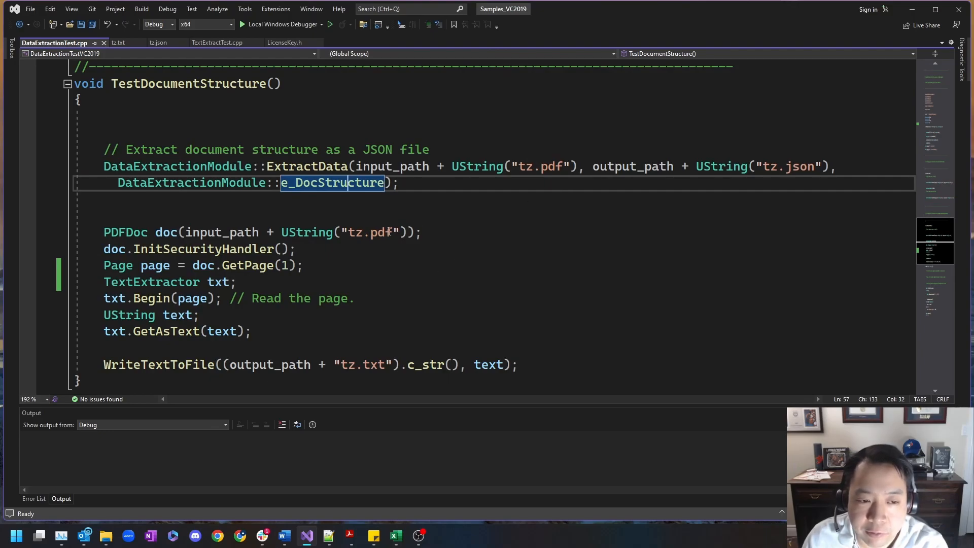
pyautogui.scroll(-3)
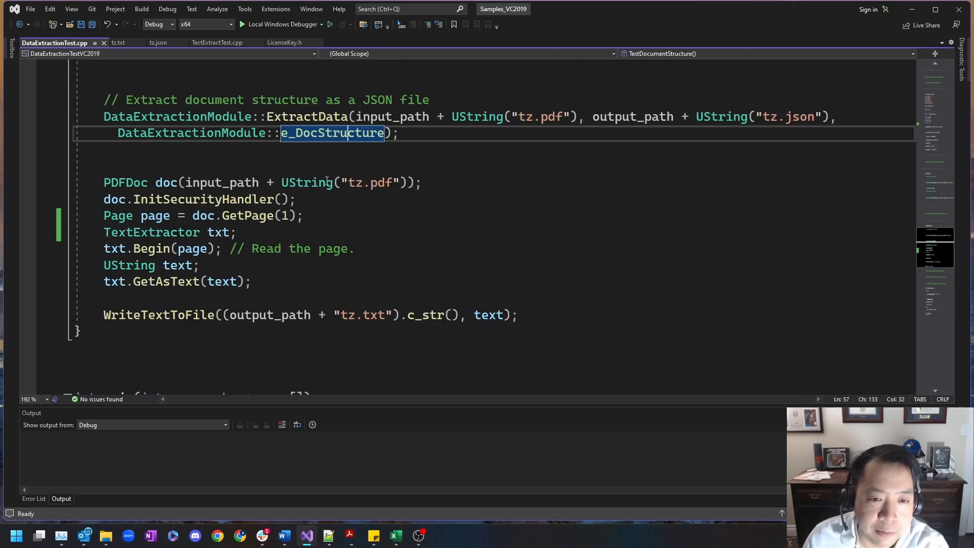
pyautogui.moveTo(403, 193)
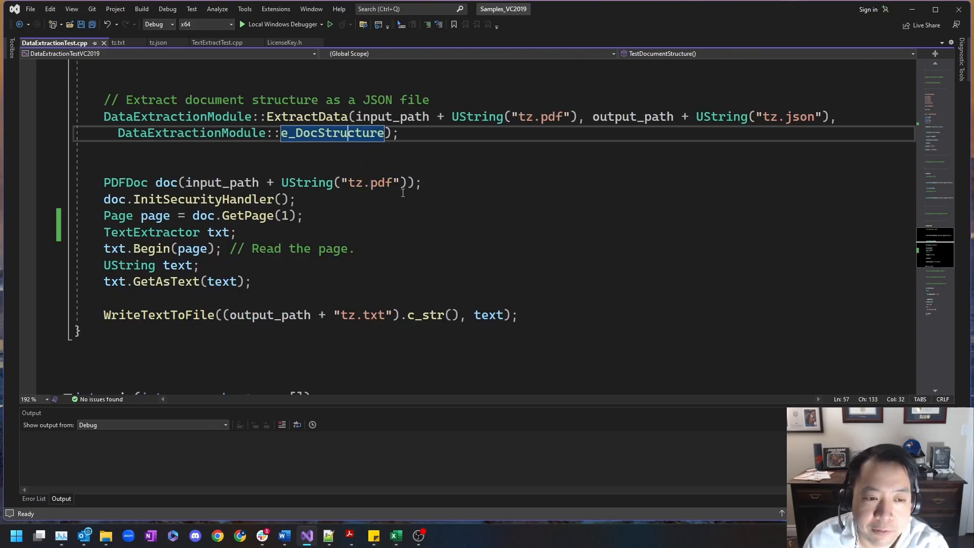
pyautogui.scroll(-3)
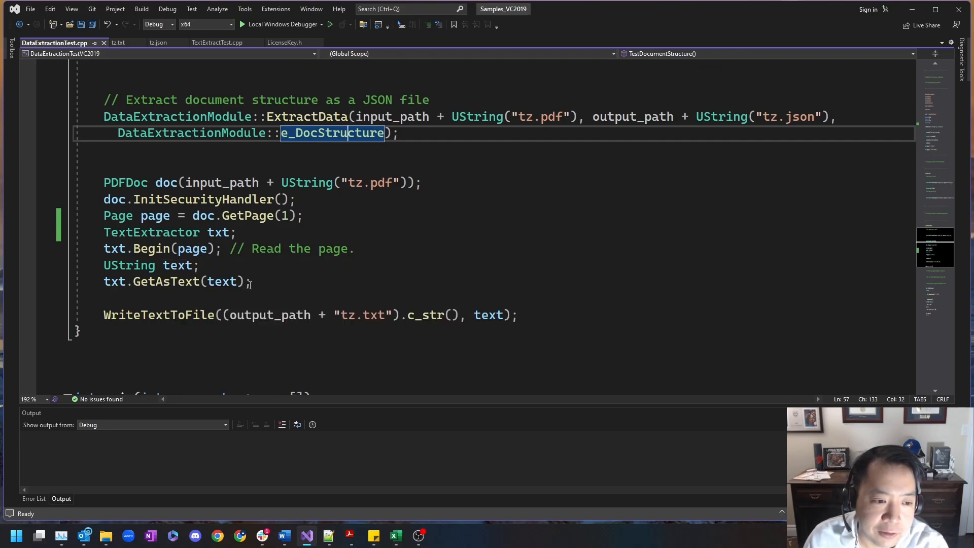
pyautogui.moveTo(159, 315)
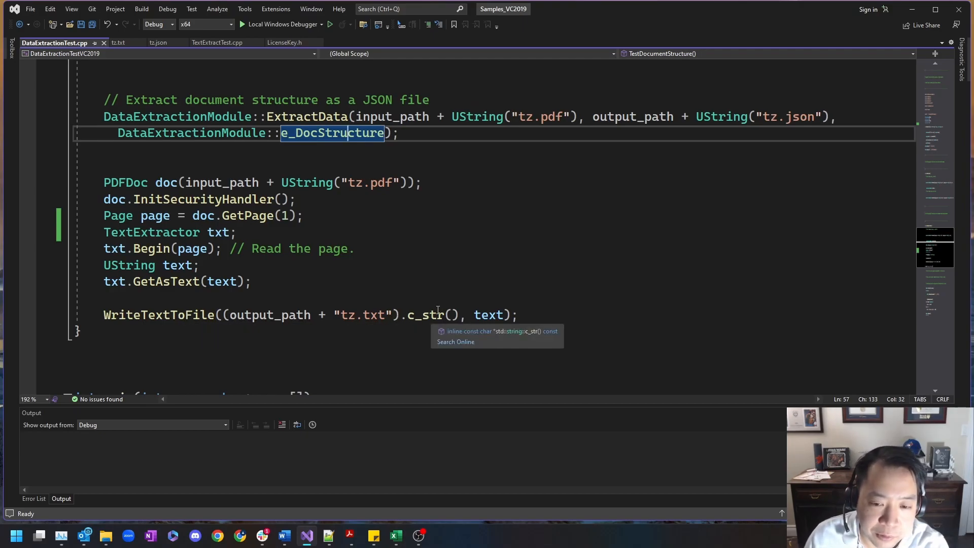
pyautogui.doubleClick(158, 315)
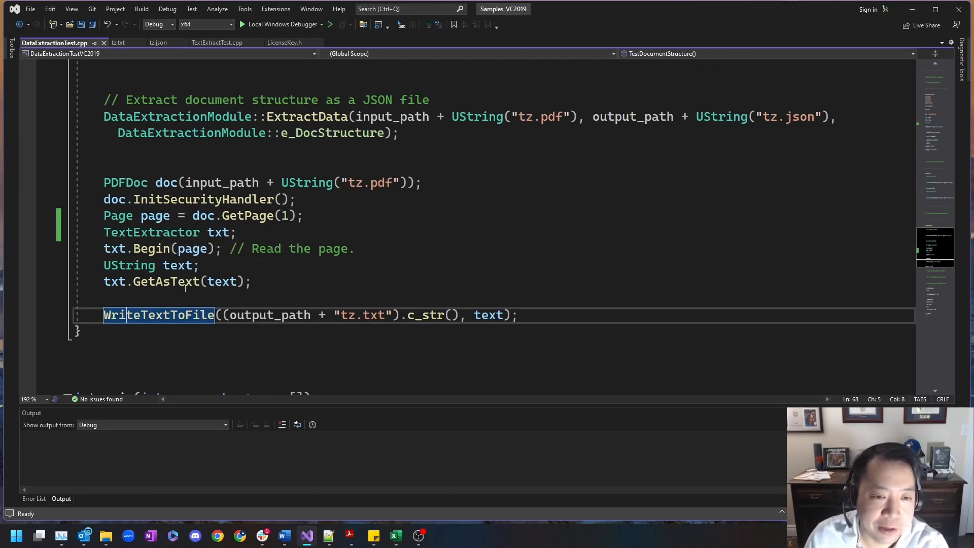
pyautogui.moveTo(295, 274)
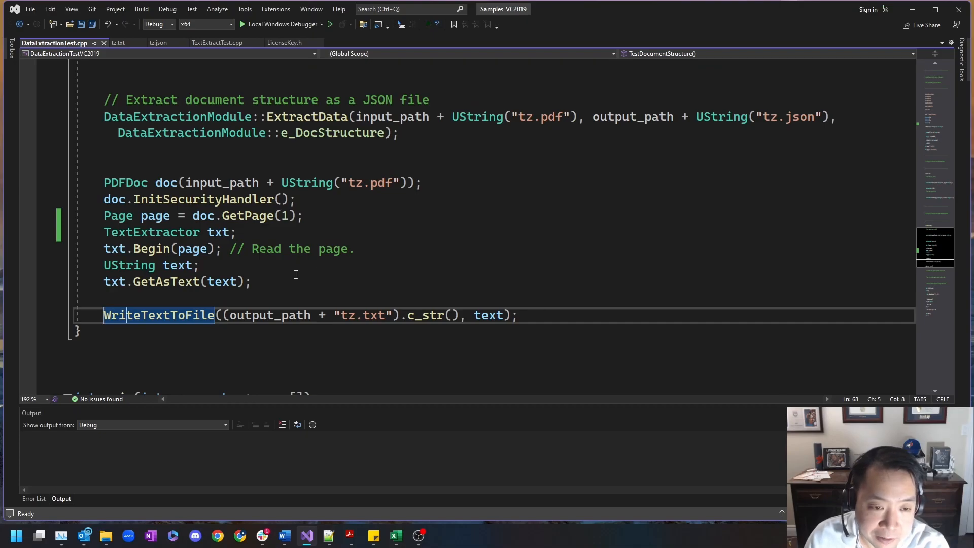
pyautogui.moveTo(277, 278)
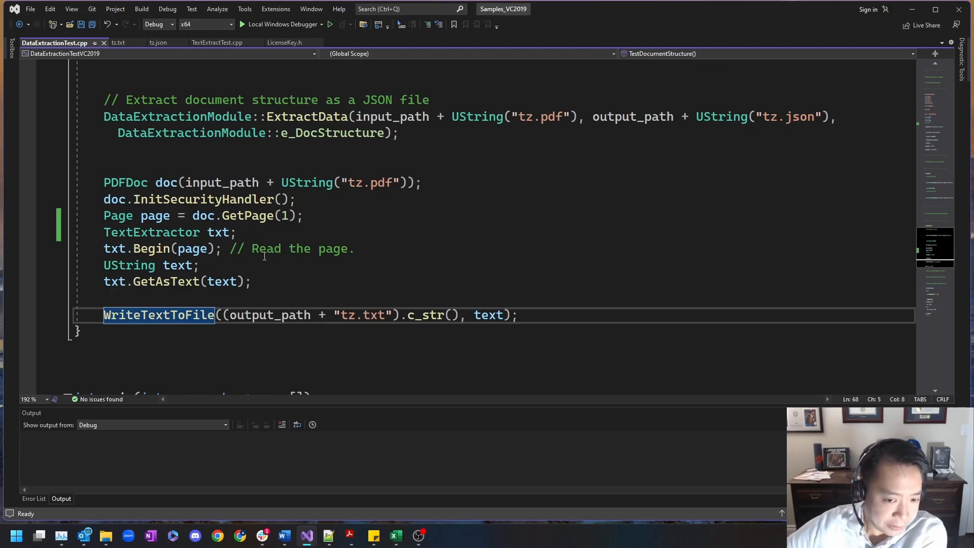
pyautogui.moveTo(379, 425)
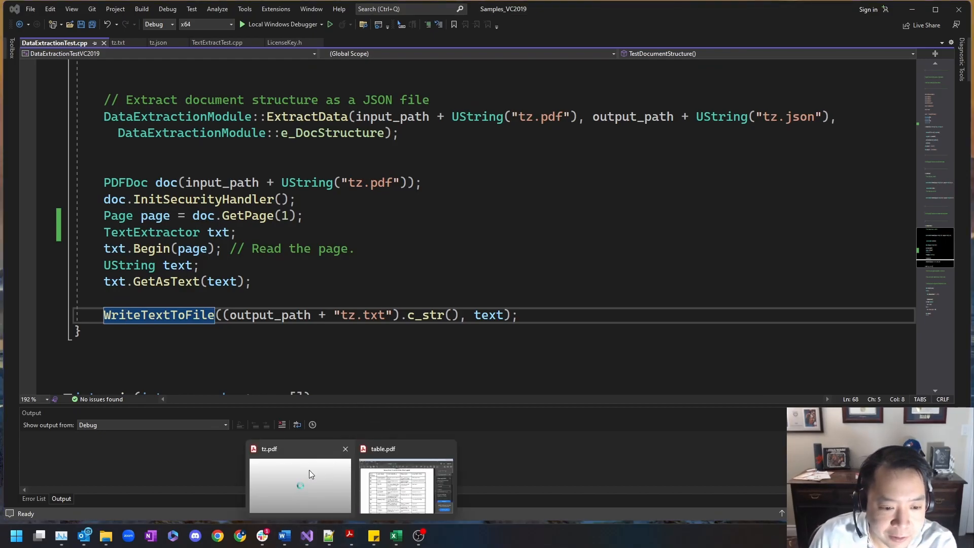
# Bring tz.pdf to the front in Acrobat Reader and scroll through its multi-column newspaper articles.
pyautogui.click(299, 486)
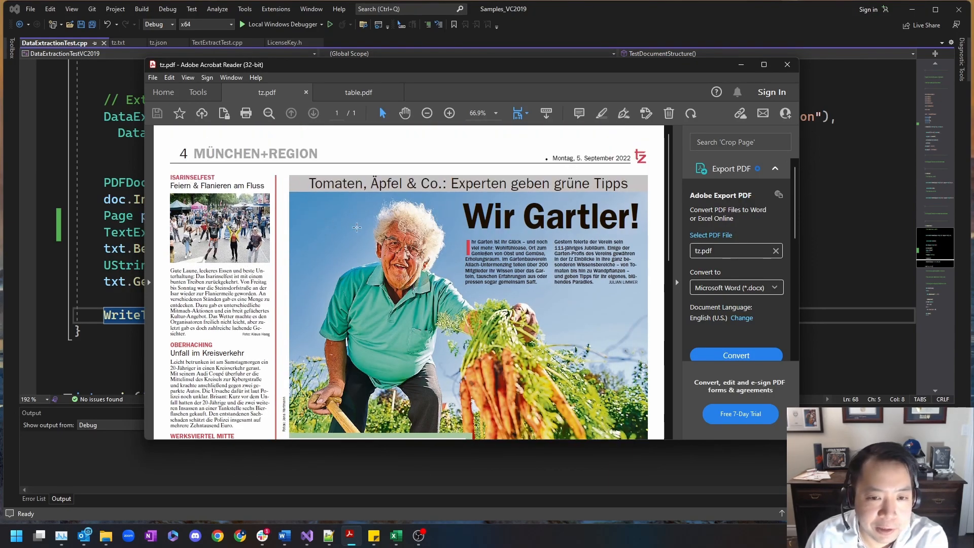
pyautogui.scroll(-3)
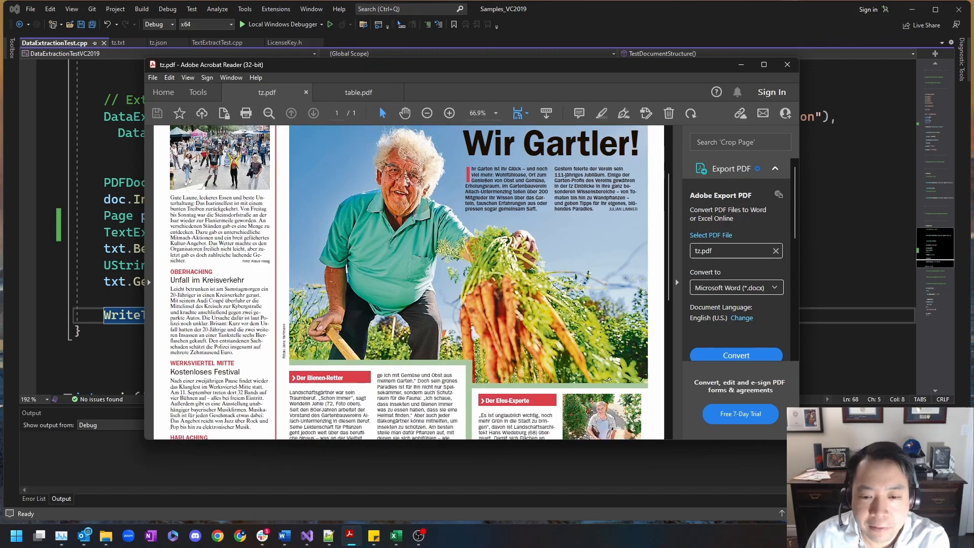
pyautogui.scroll(-3)
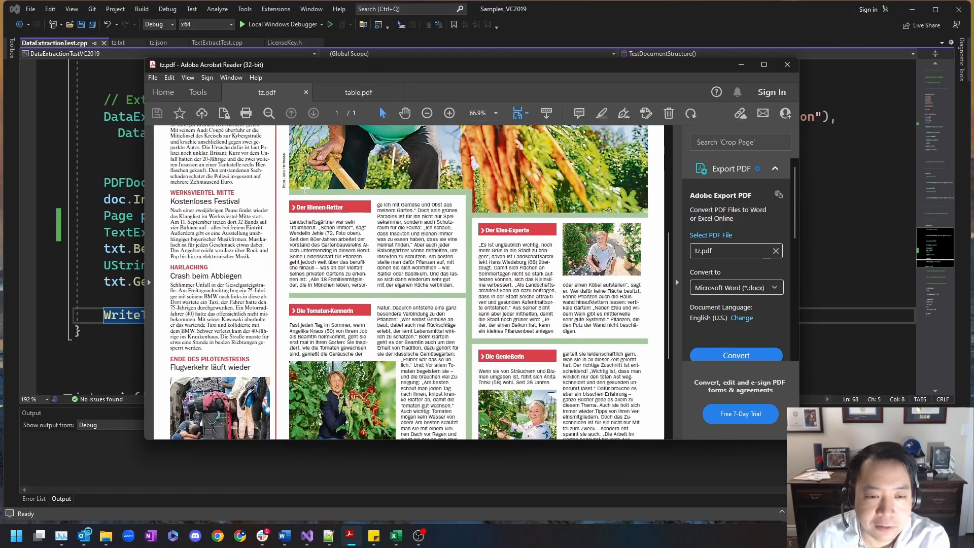
pyautogui.scroll(-3)
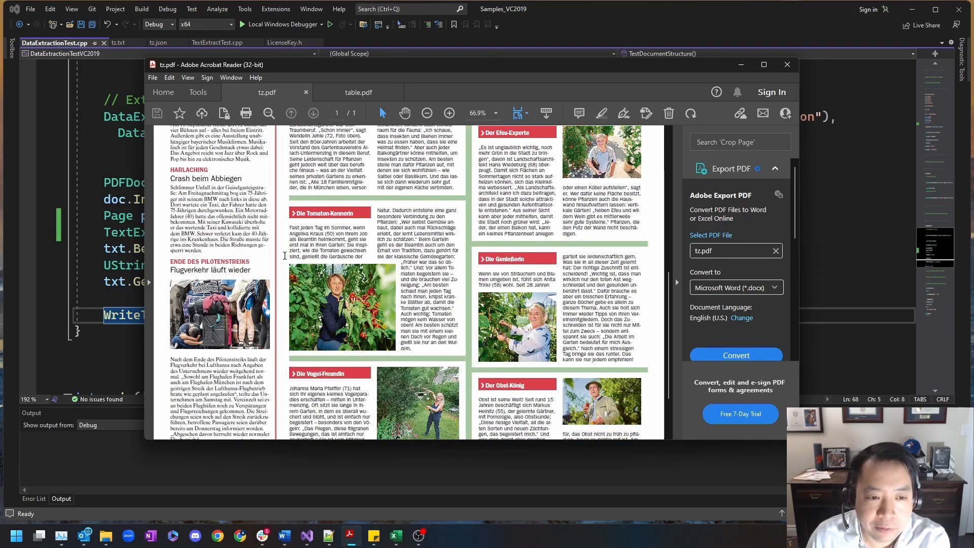
pyautogui.moveTo(474, 253)
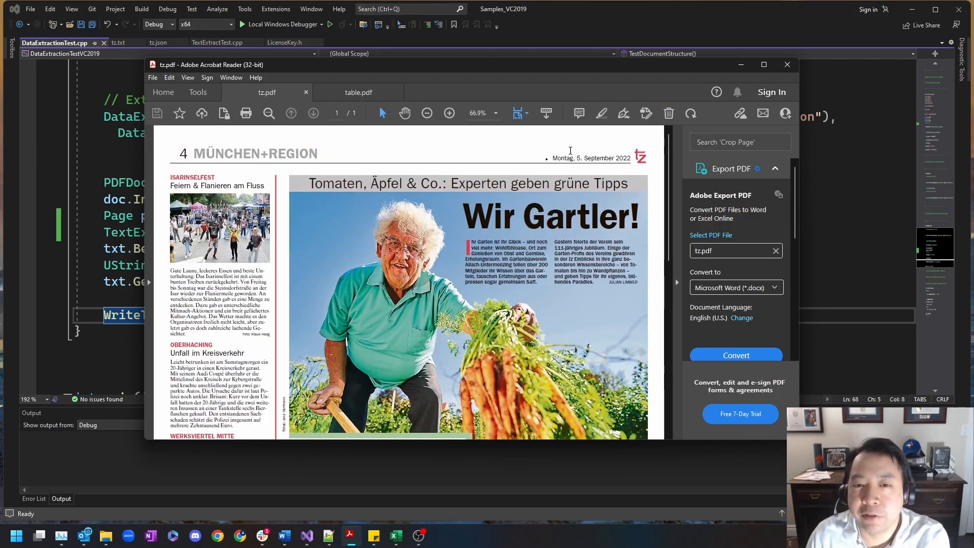
pyautogui.moveTo(350, 534)
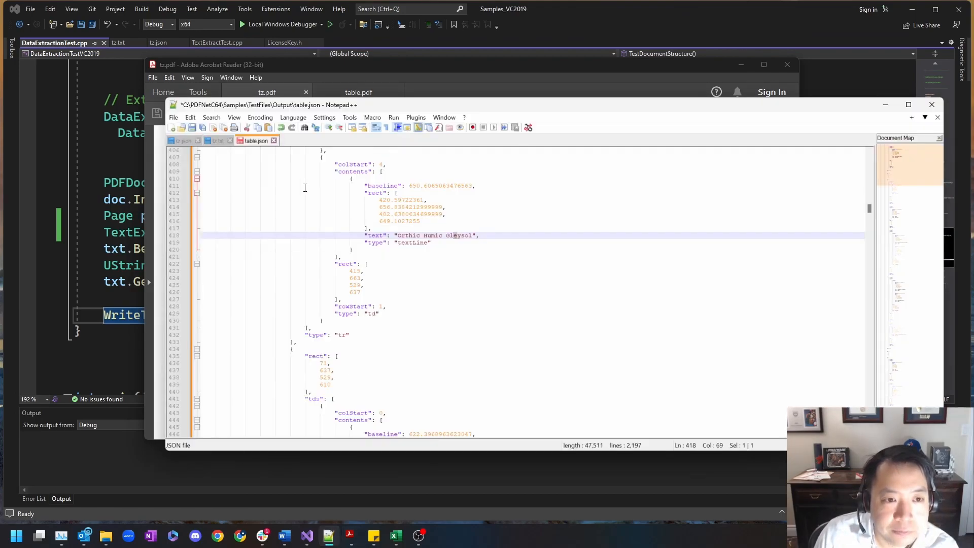
# Show tz.txt in Notepad++ and read through its short jumbled lines of extracted article text.
pyautogui.click(219, 140)
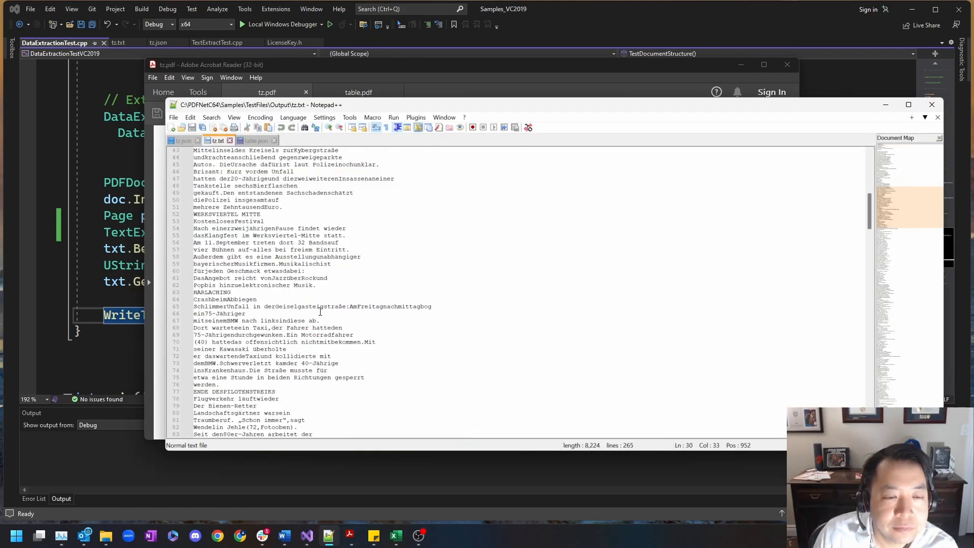
pyautogui.scroll(3)
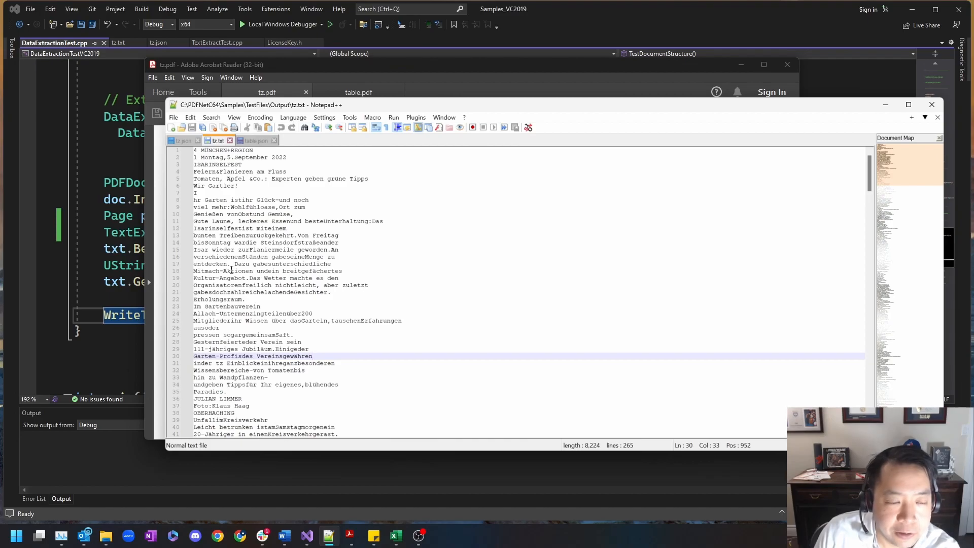
pyautogui.moveTo(290, 259)
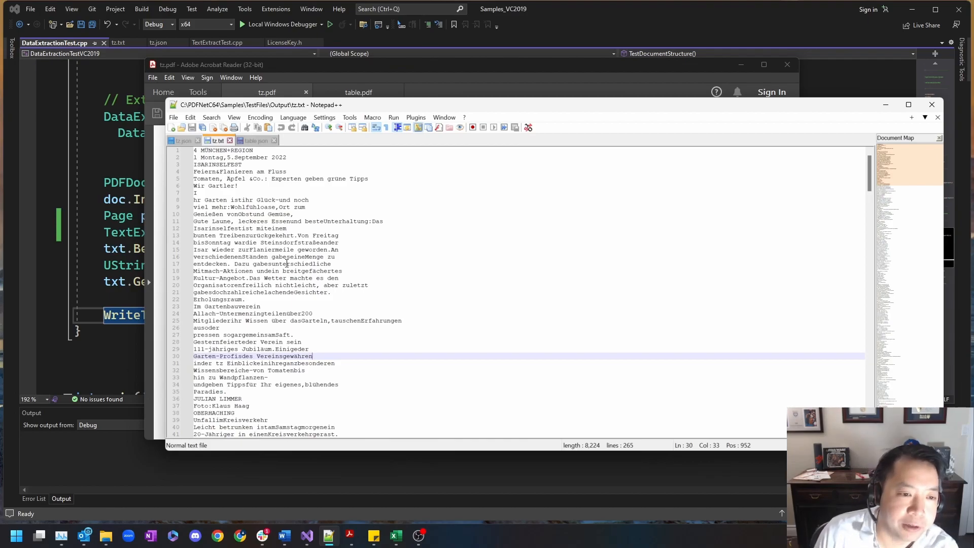
pyautogui.scroll(-3)
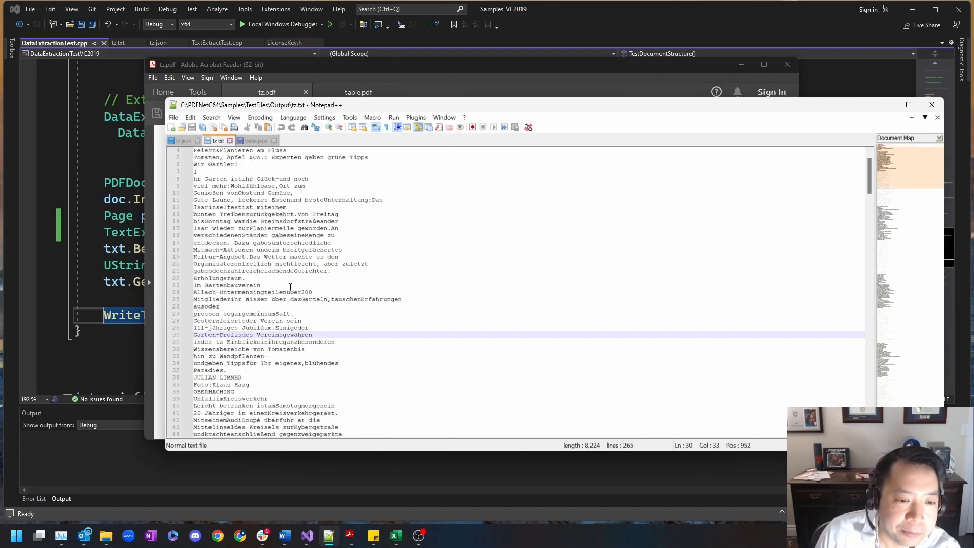
pyautogui.scroll(-3)
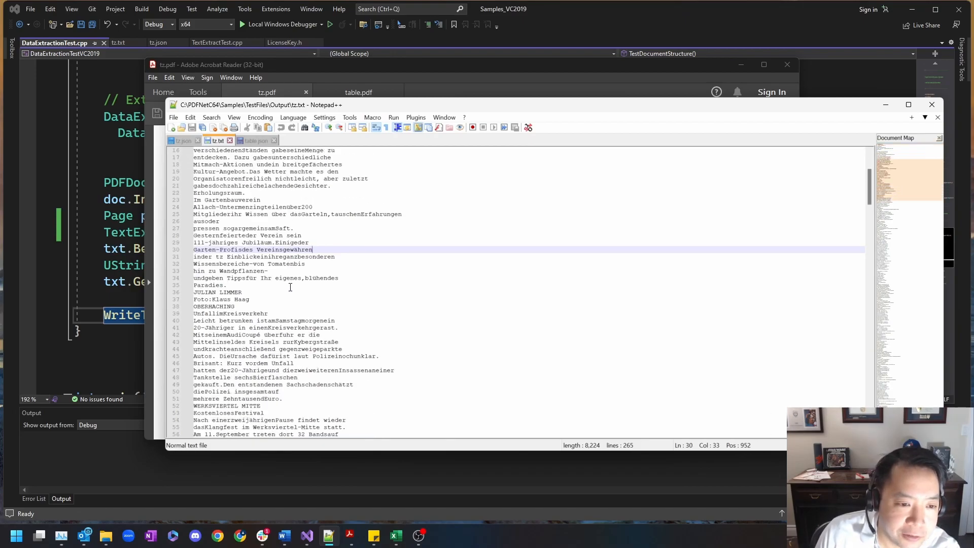
pyautogui.scroll(-3)
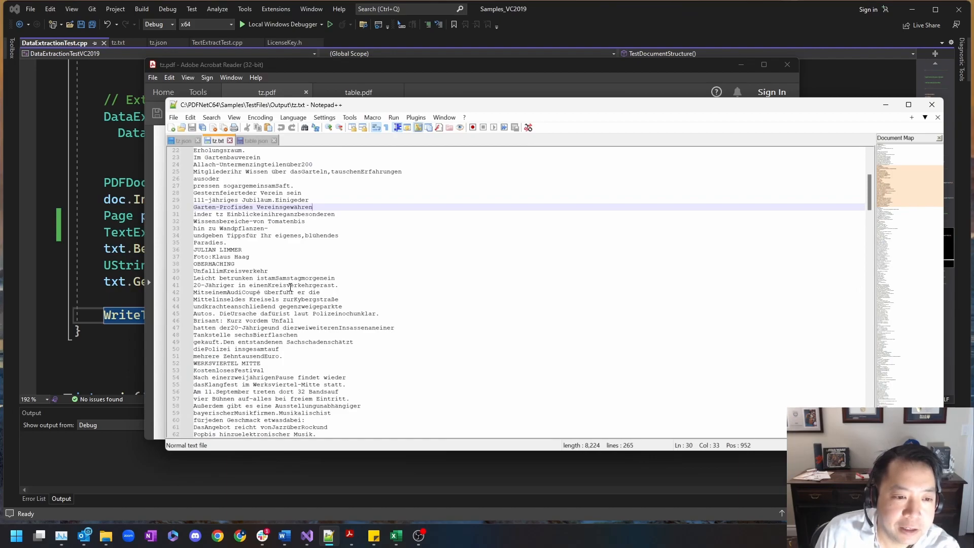
pyautogui.scroll(-3)
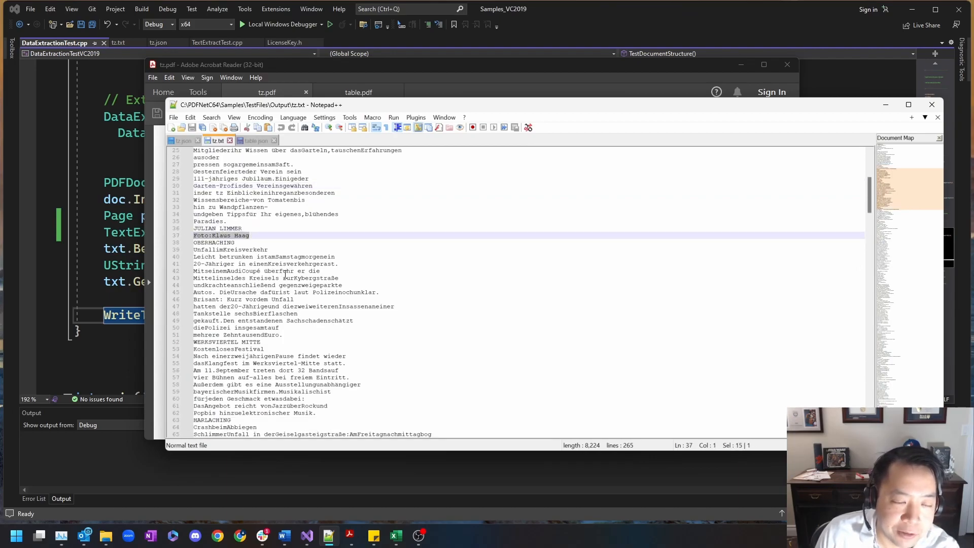
pyautogui.click(282, 271)
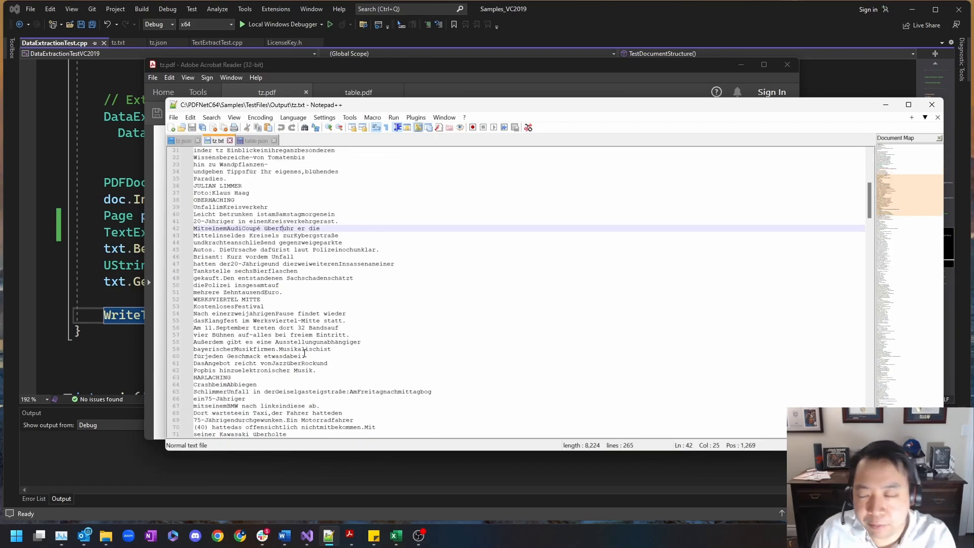
pyautogui.scroll(-3)
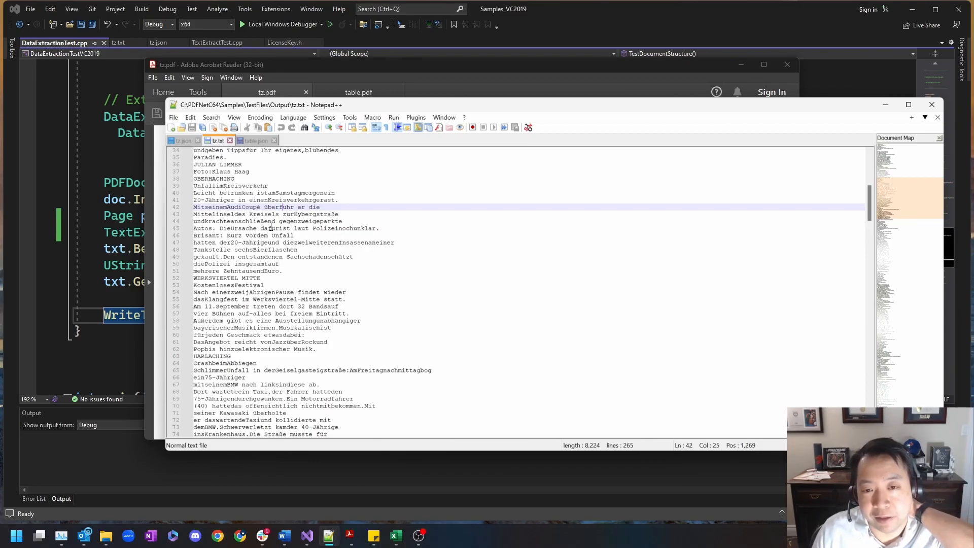
pyautogui.moveTo(354, 227)
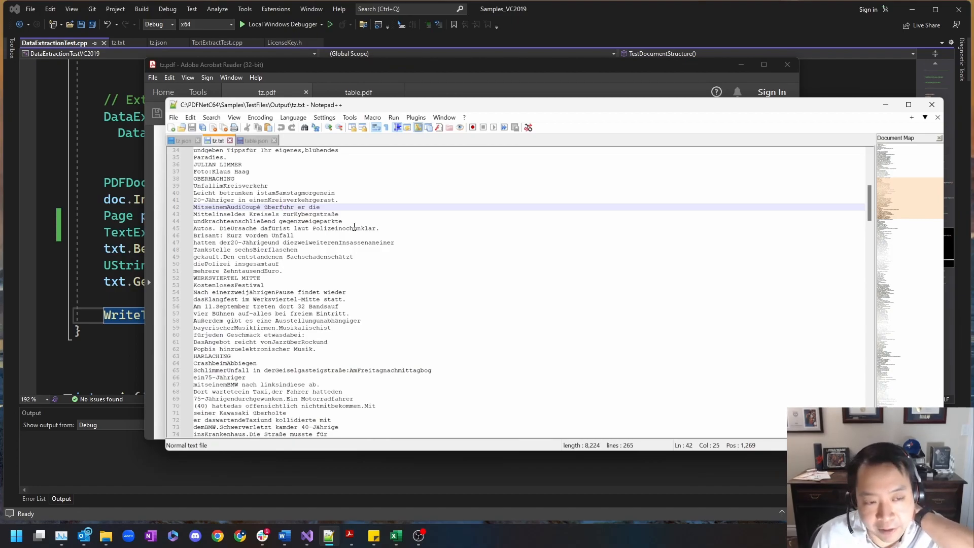
pyautogui.moveTo(356, 284)
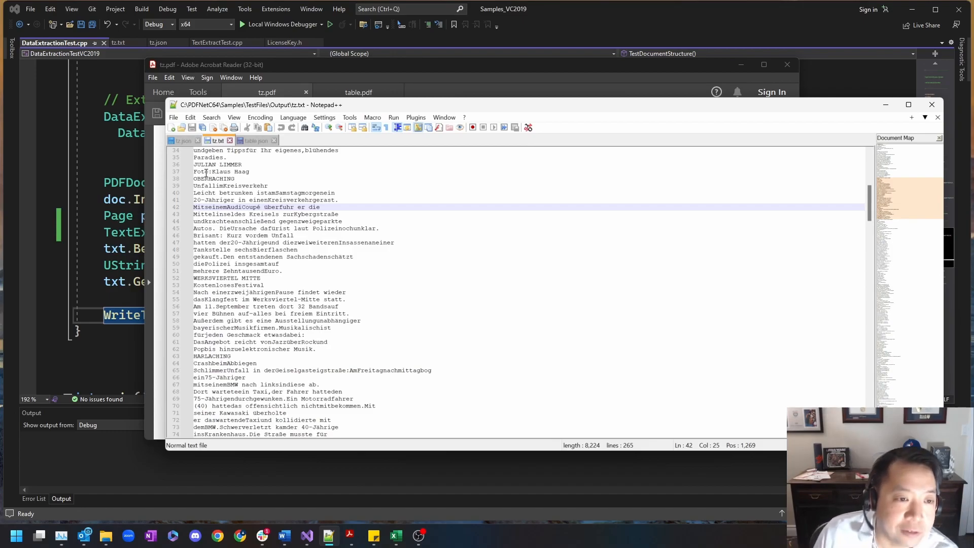
pyautogui.moveTo(183, 140)
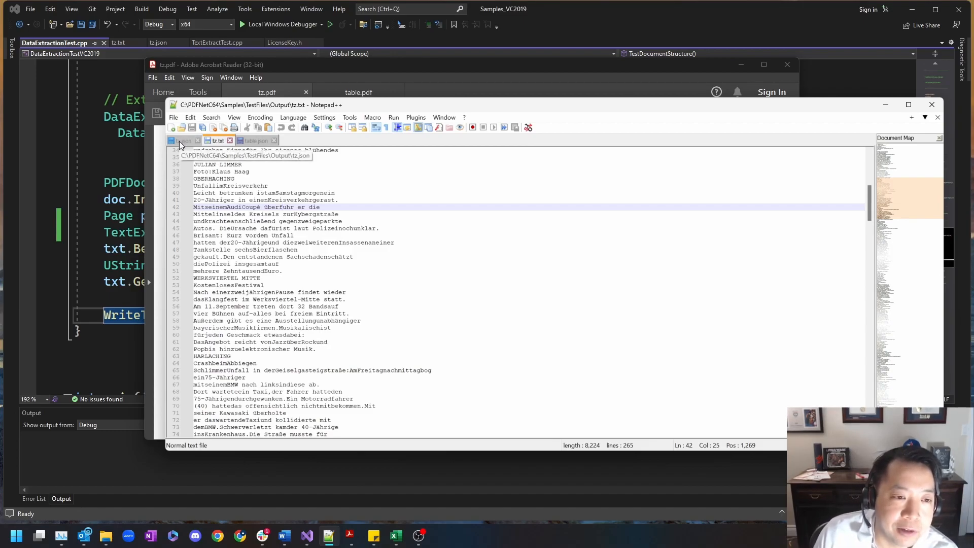
# Switch to tz.json and read down through its elements, paragraph, span and font-style entries.
pyautogui.click(183, 140)
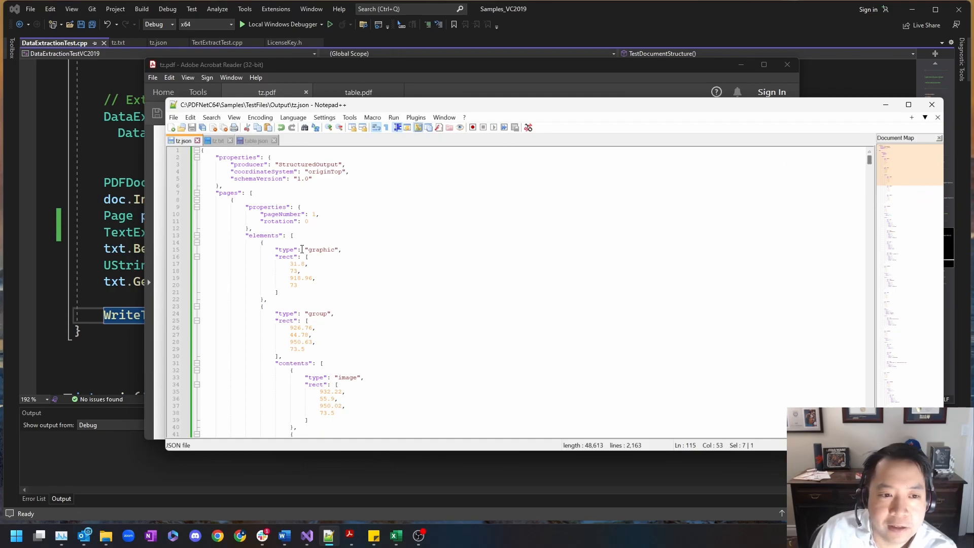
pyautogui.scroll(-3)
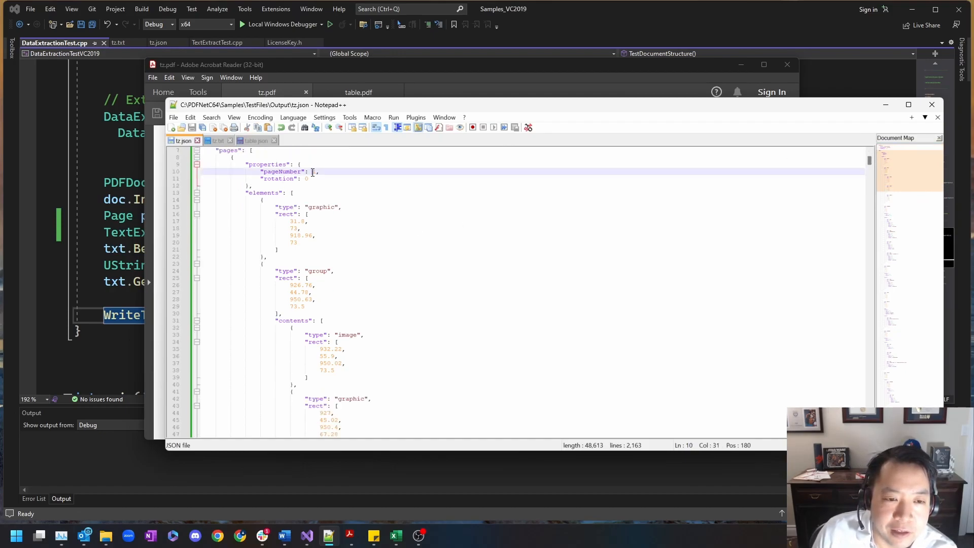
pyautogui.scroll(-3)
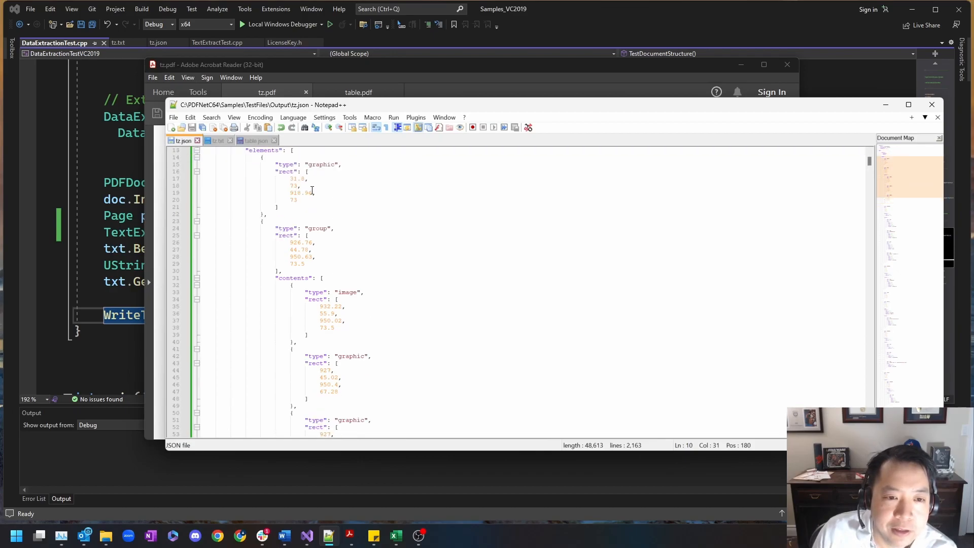
pyautogui.scroll(-3)
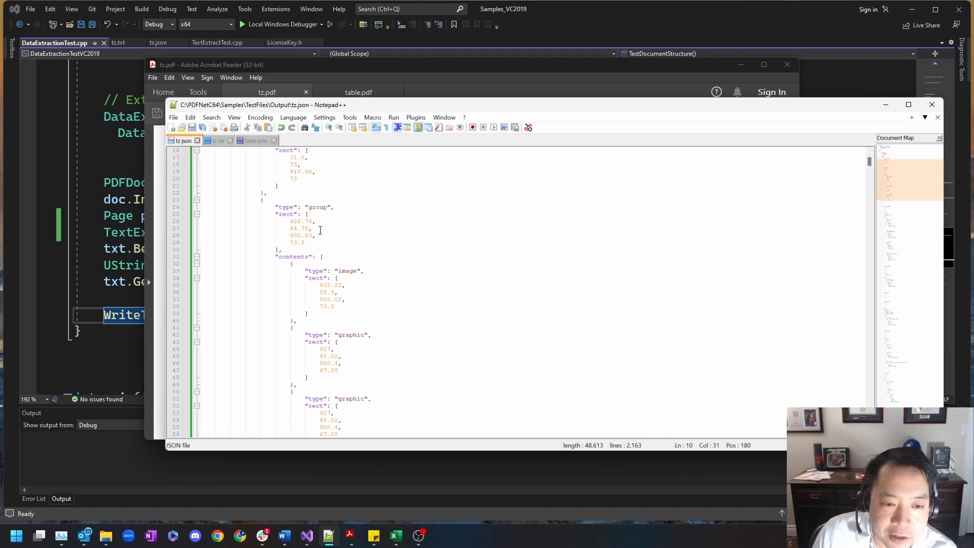
pyautogui.scroll(-3)
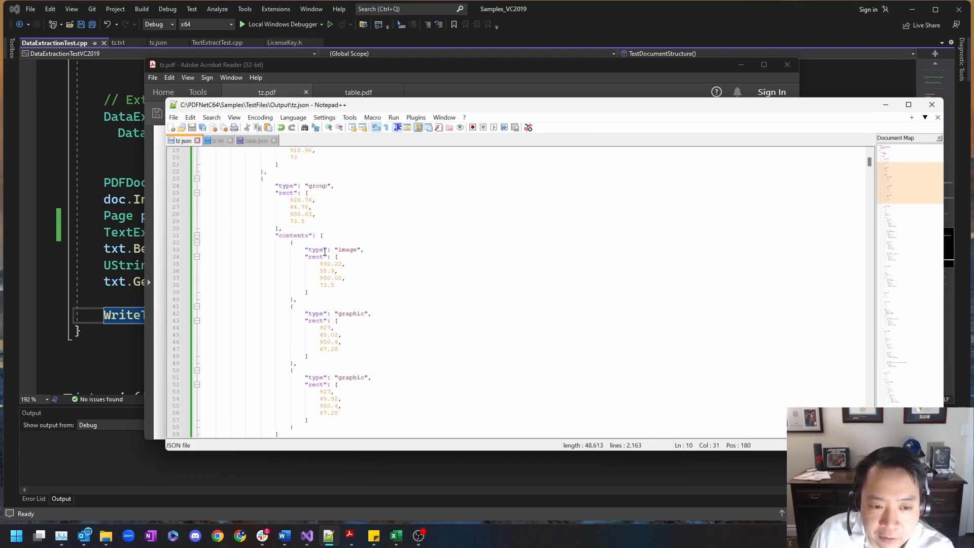
pyautogui.scroll(-3)
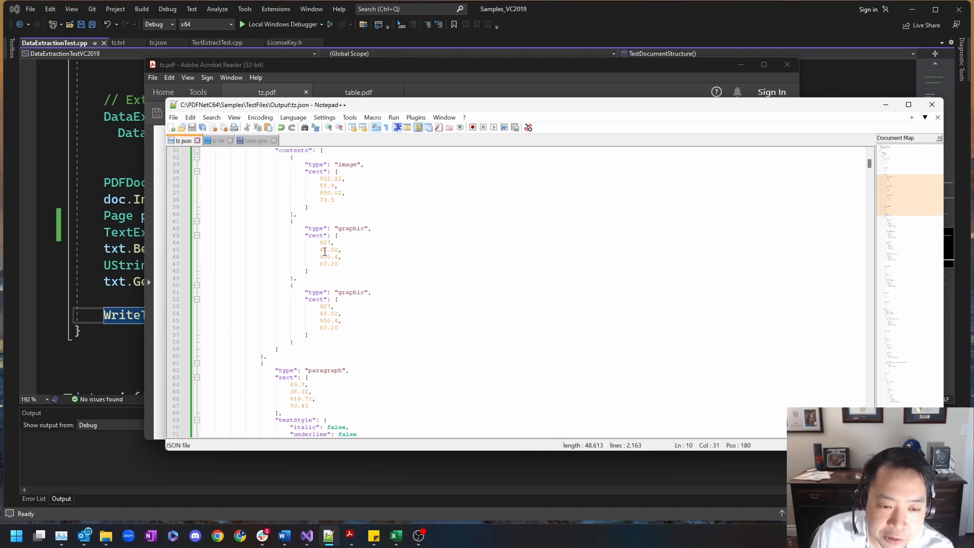
pyautogui.scroll(-3)
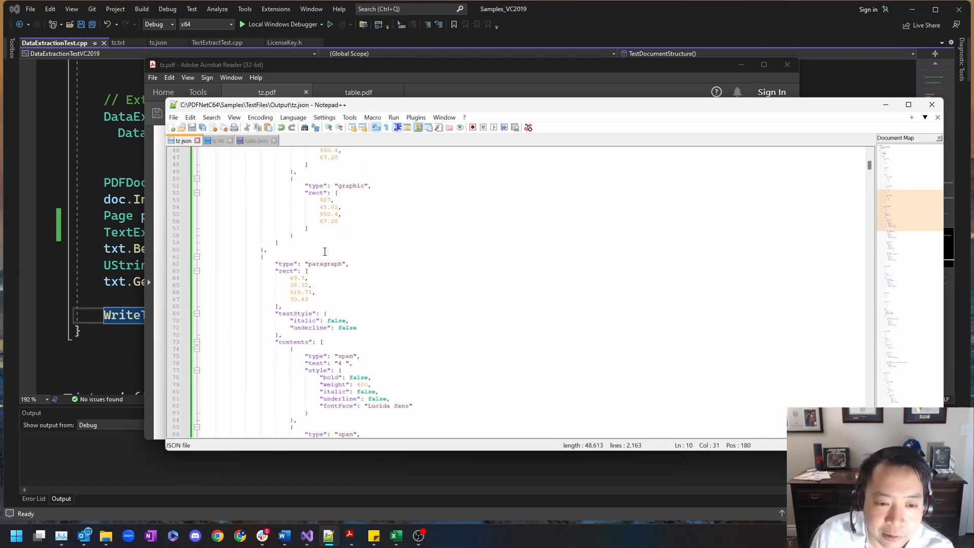
pyautogui.scroll(-3)
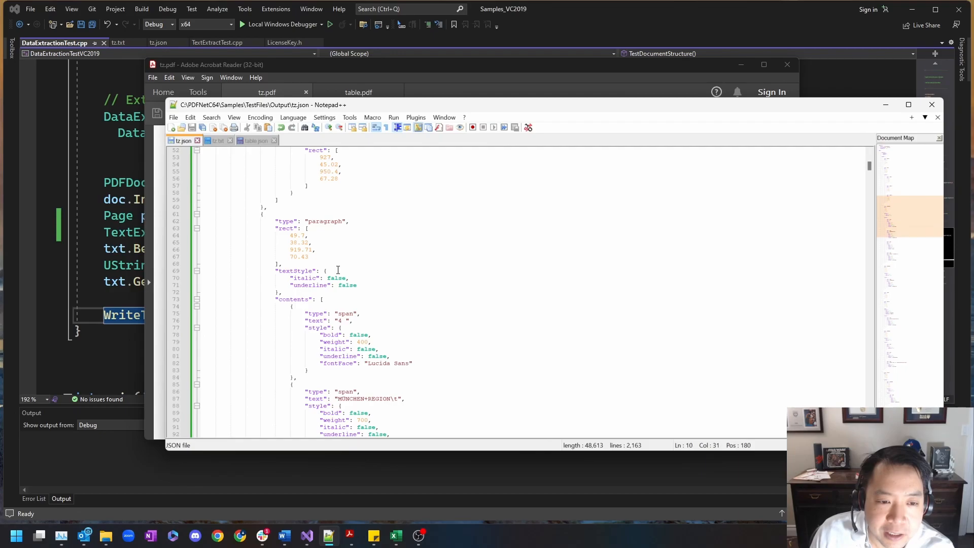
pyautogui.scroll(-3)
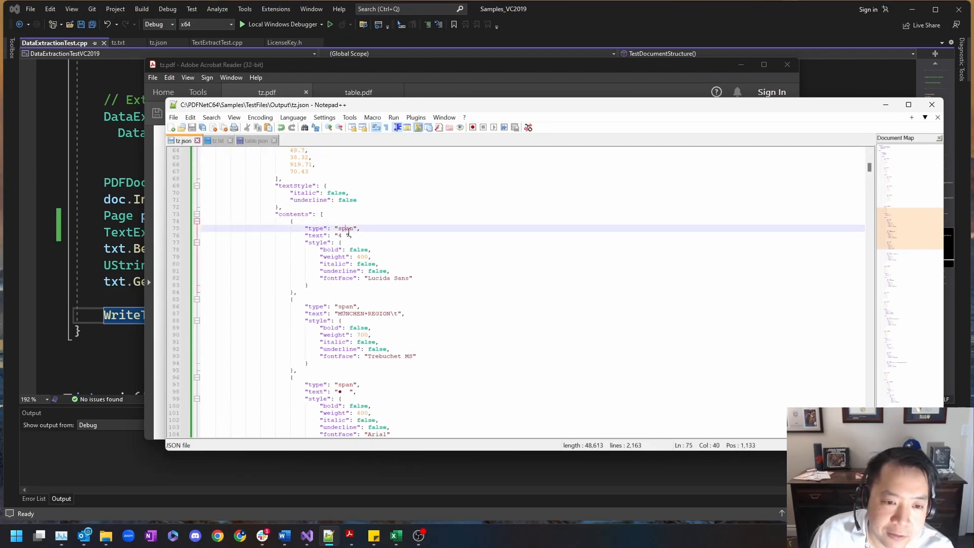
pyautogui.scroll(-3)
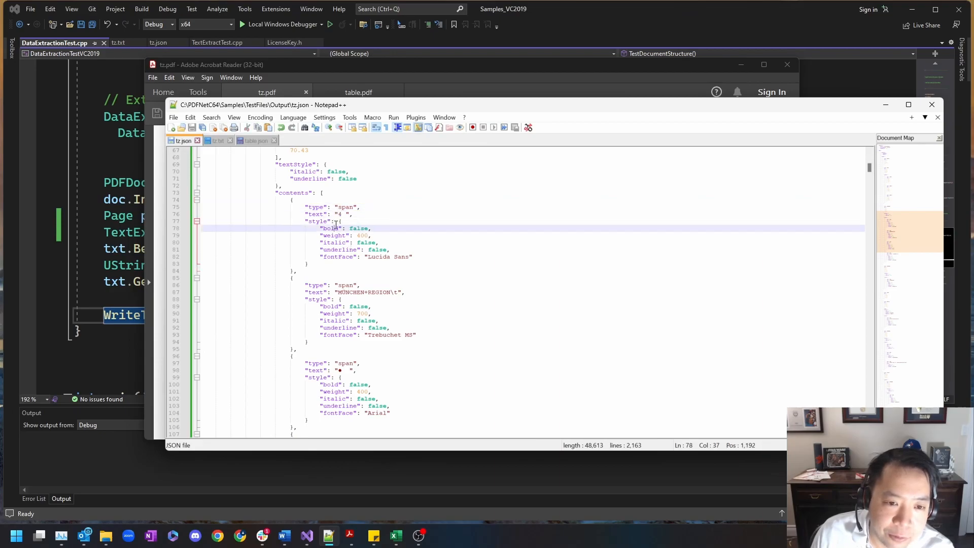
pyautogui.scroll(-3)
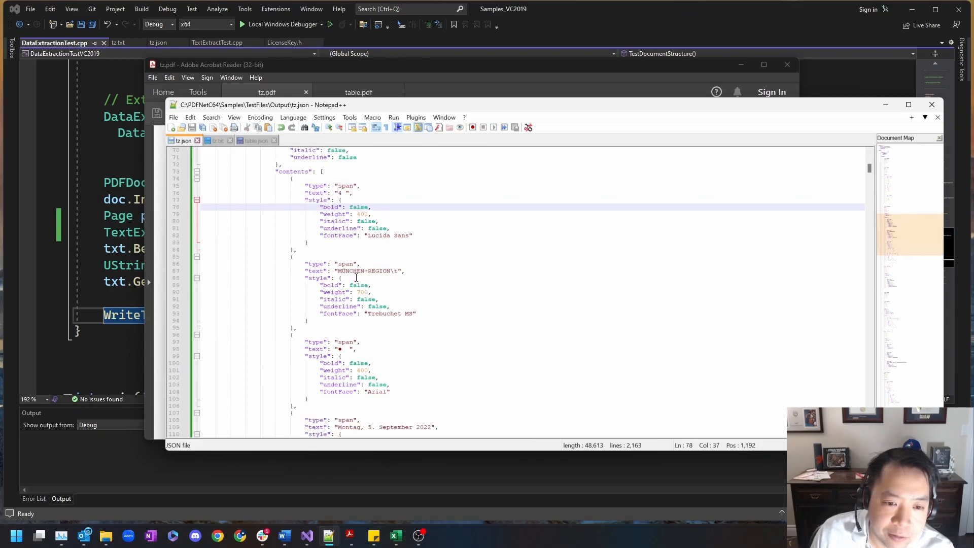
pyautogui.scroll(-3)
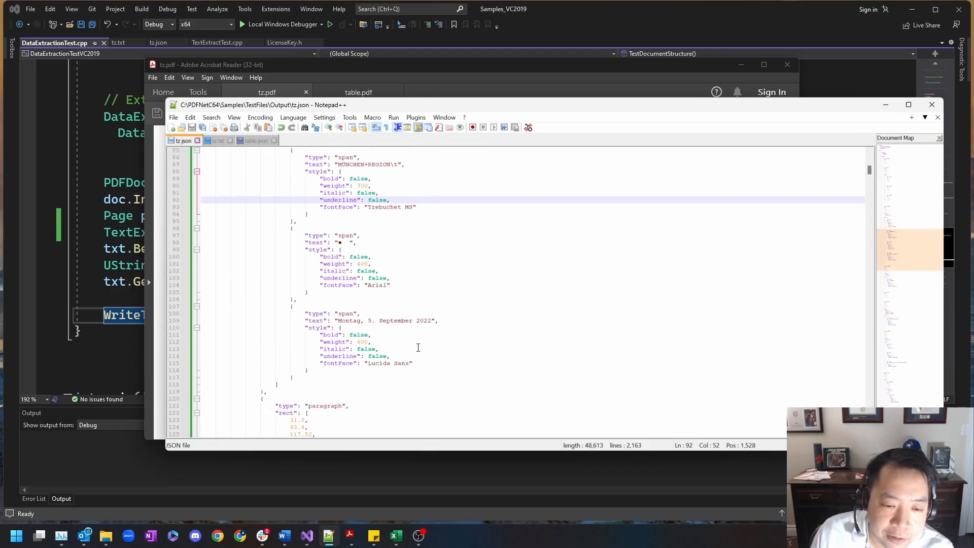
pyautogui.scroll(-3)
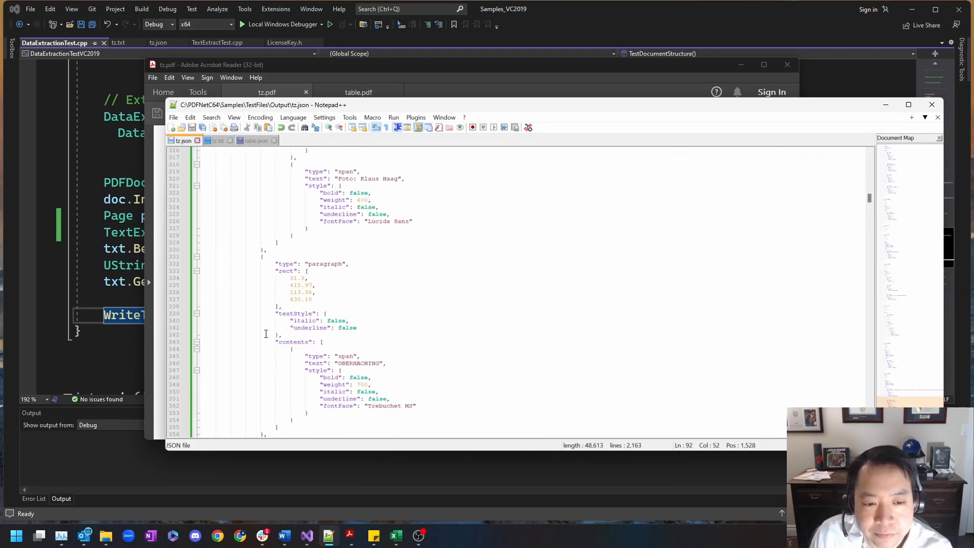
pyautogui.scroll(-3)
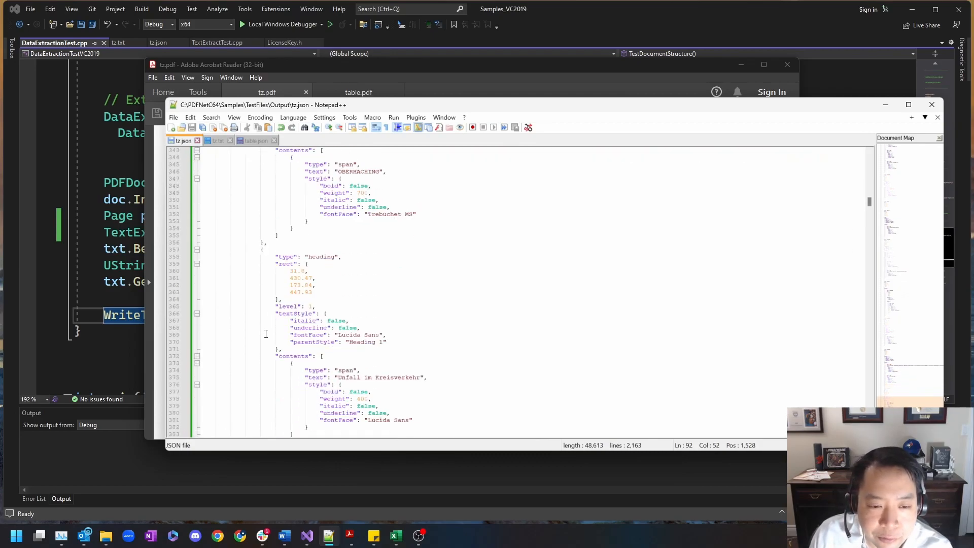
pyautogui.scroll(-3)
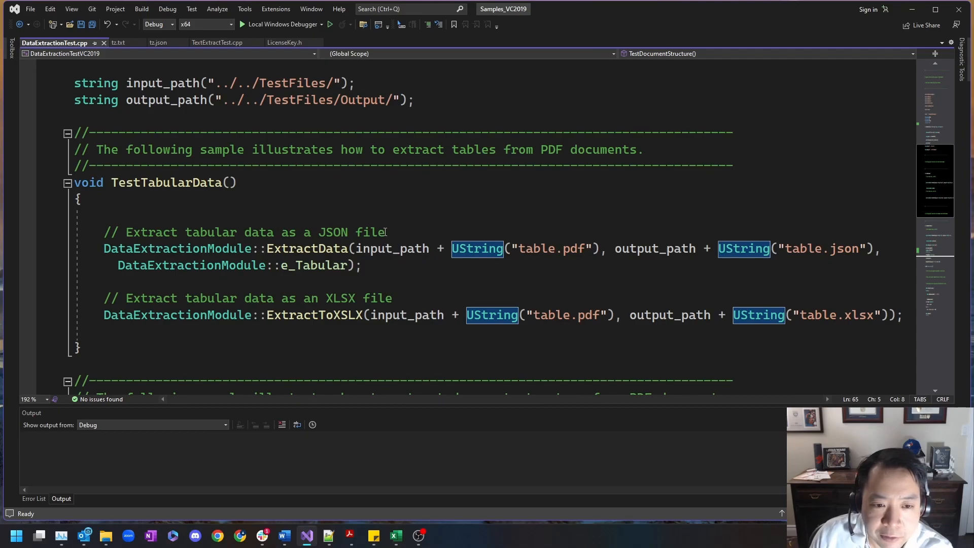
pyautogui.moveTo(287, 264)
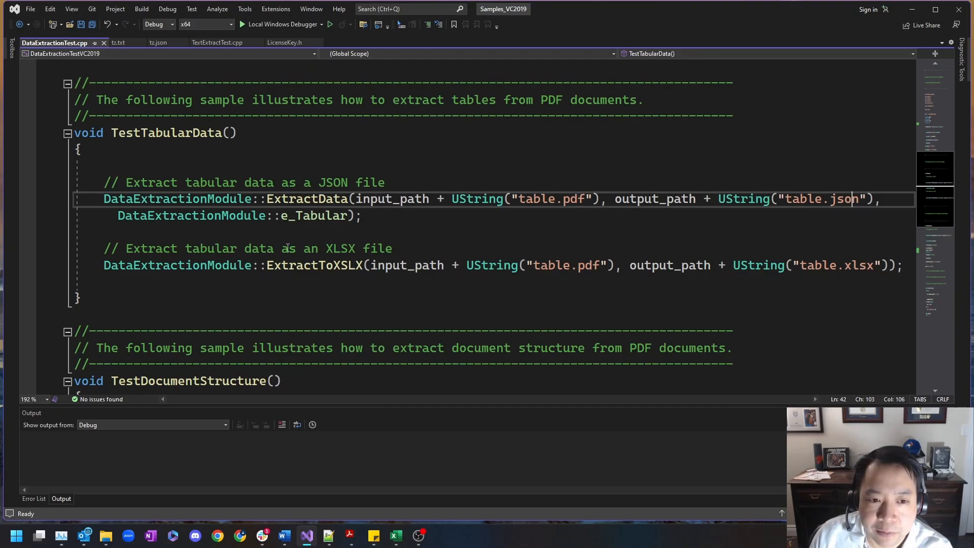
pyautogui.moveTo(304, 215)
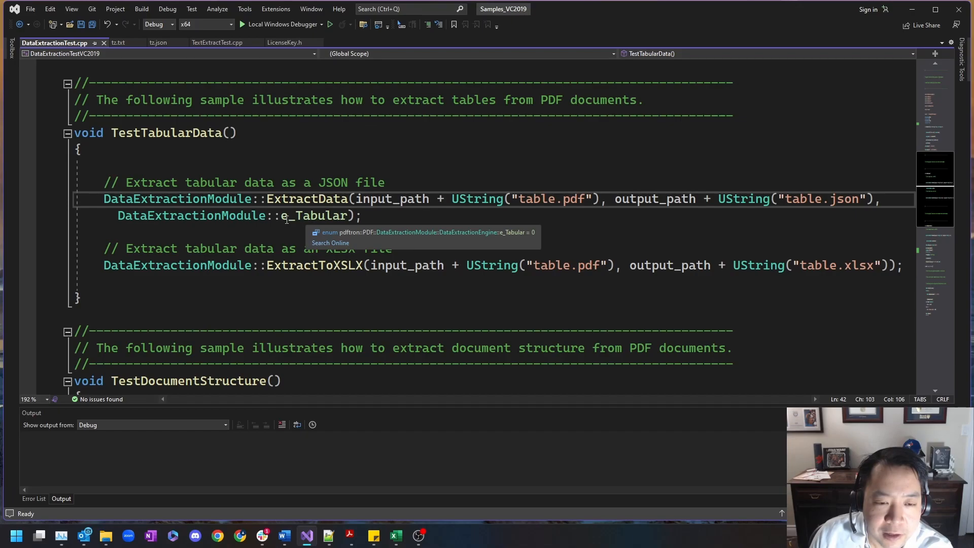
# Highlight the e_Tabular option in the TestTabularData ExtractData call to see its enum info.
pyautogui.doubleClick(314, 215)
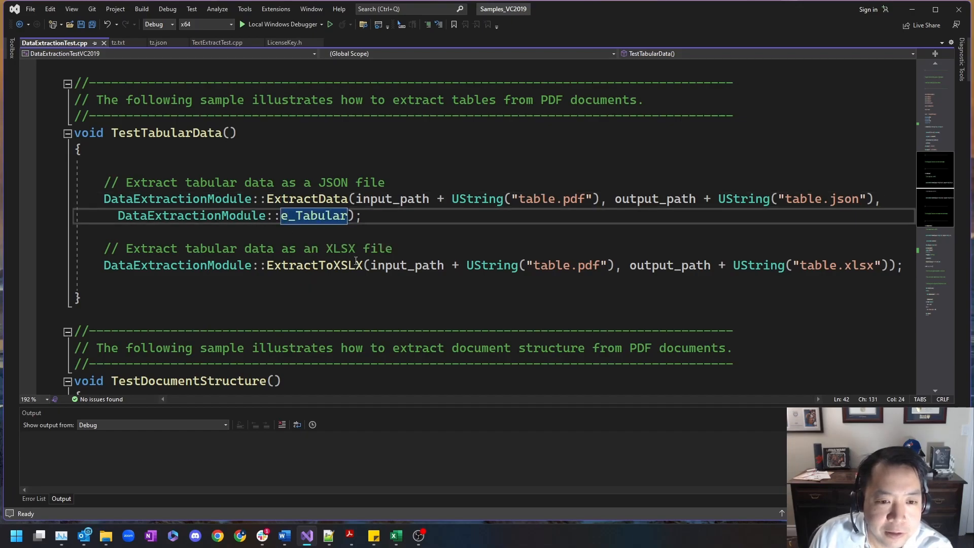
pyautogui.moveTo(317, 265)
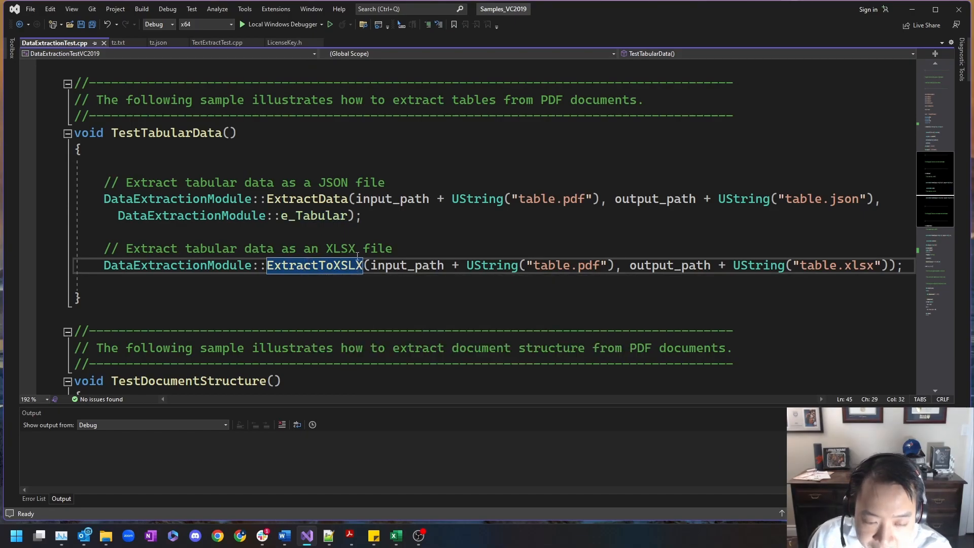
pyautogui.moveTo(315, 265)
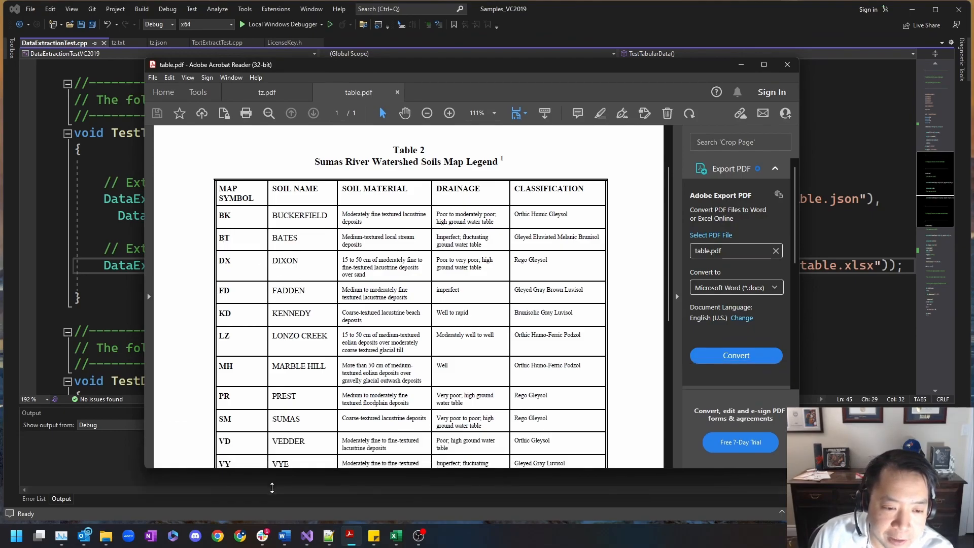
# Scroll table.pdf down through the full Table 2 soils legend to its footnote reference.
pyautogui.scroll(-3)
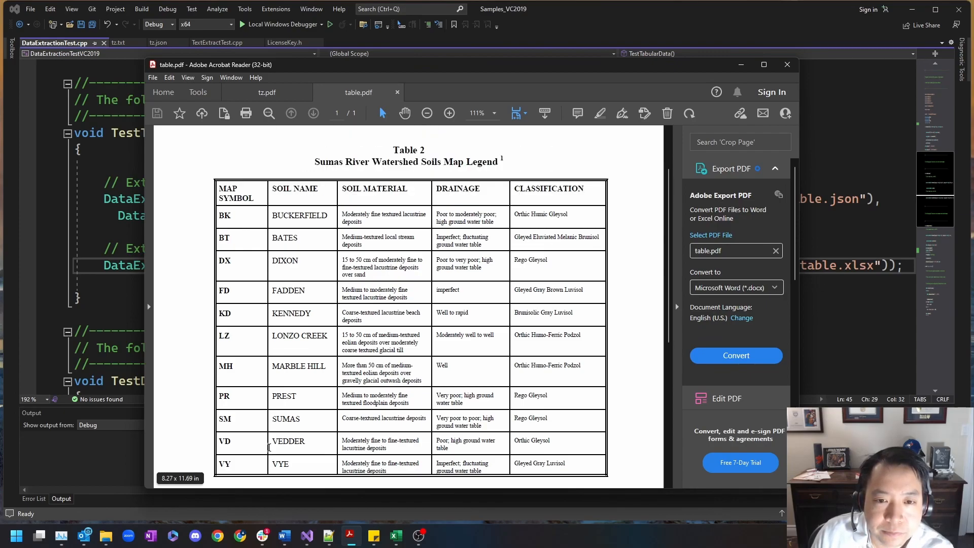
pyautogui.scroll(-3)
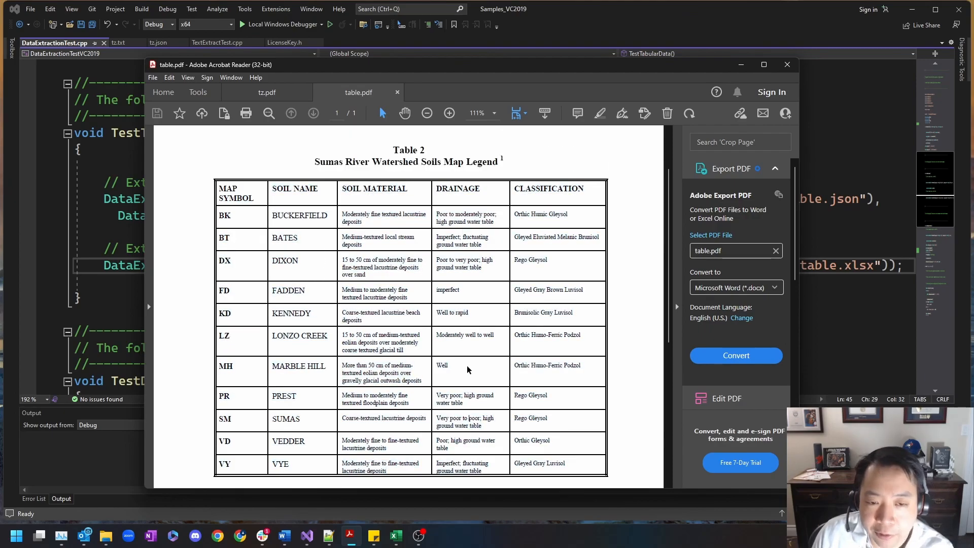
pyautogui.moveTo(462, 358)
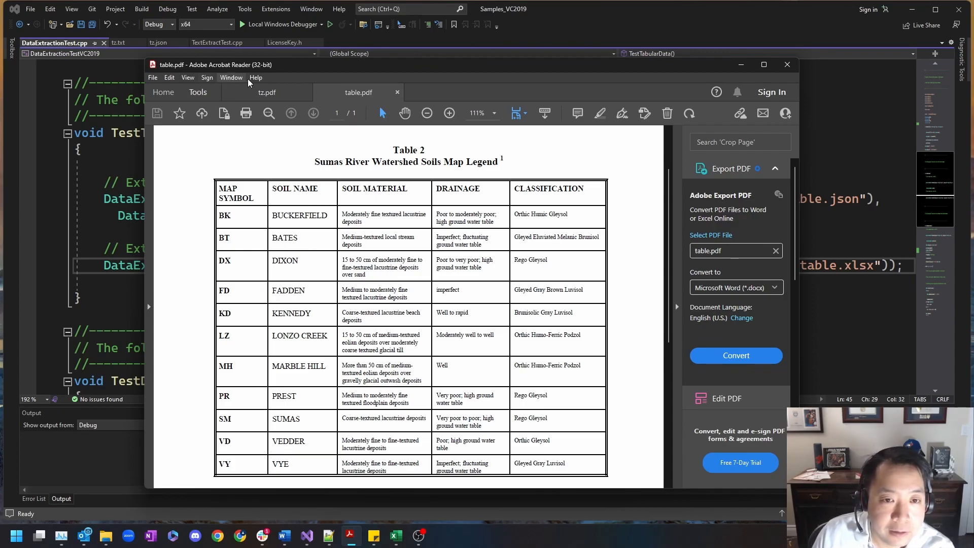
pyautogui.scroll(-3)
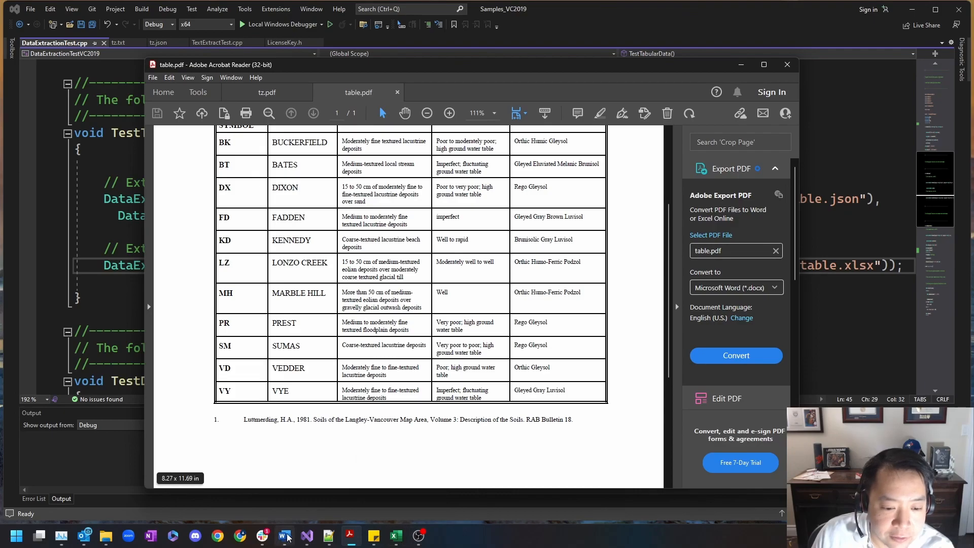
# Bring table.json up in Notepad++ and read down through its table row and tr/td entries.
pyautogui.click(284, 534)
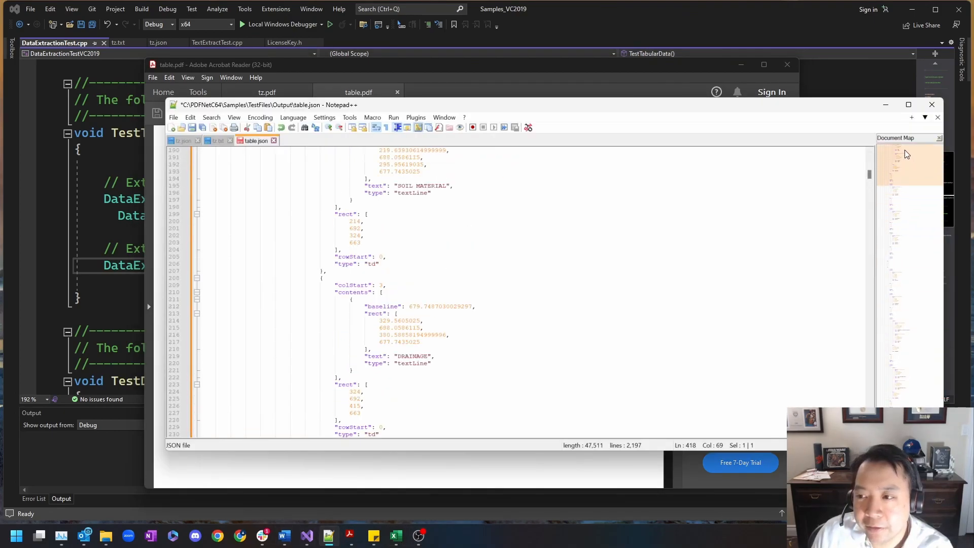
pyautogui.scroll(3)
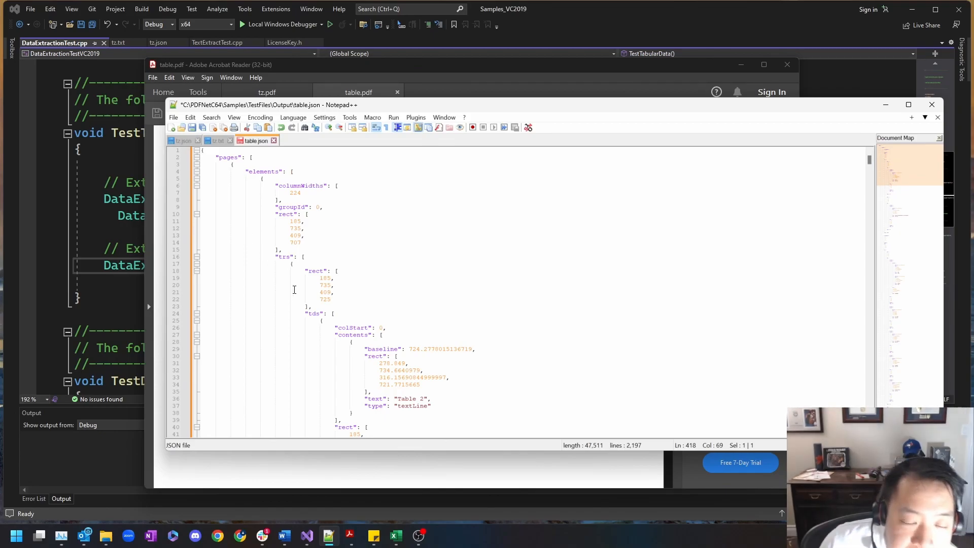
pyautogui.moveTo(263, 194)
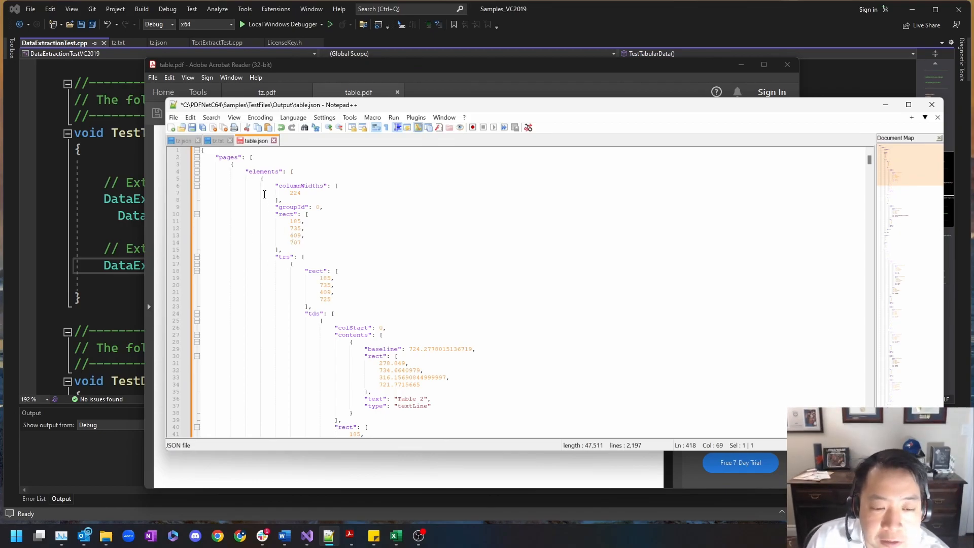
pyautogui.scroll(-3)
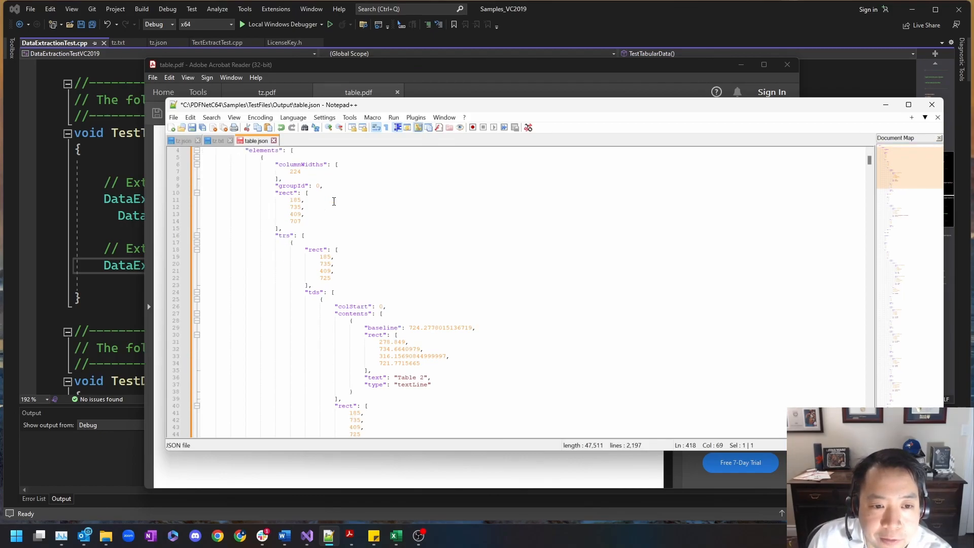
pyautogui.scroll(-3)
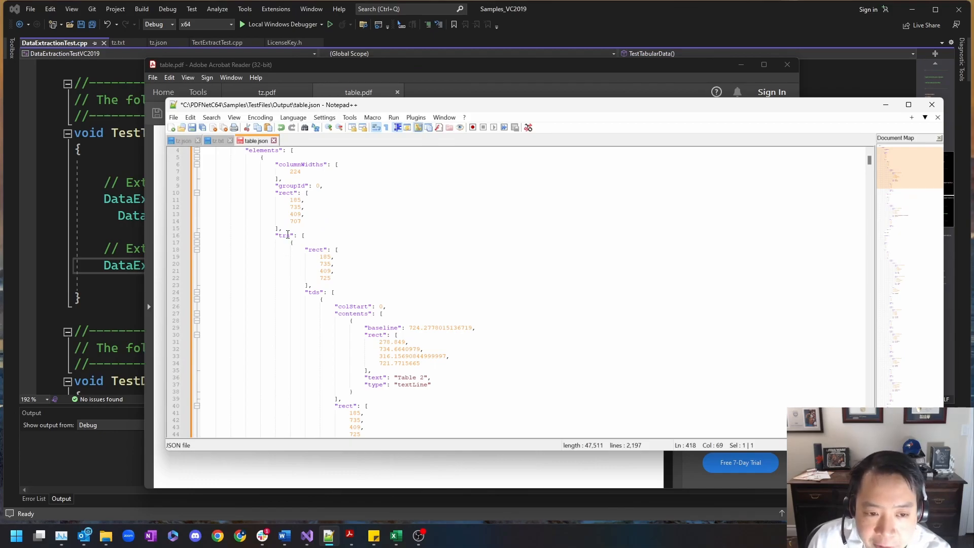
pyautogui.scroll(-3)
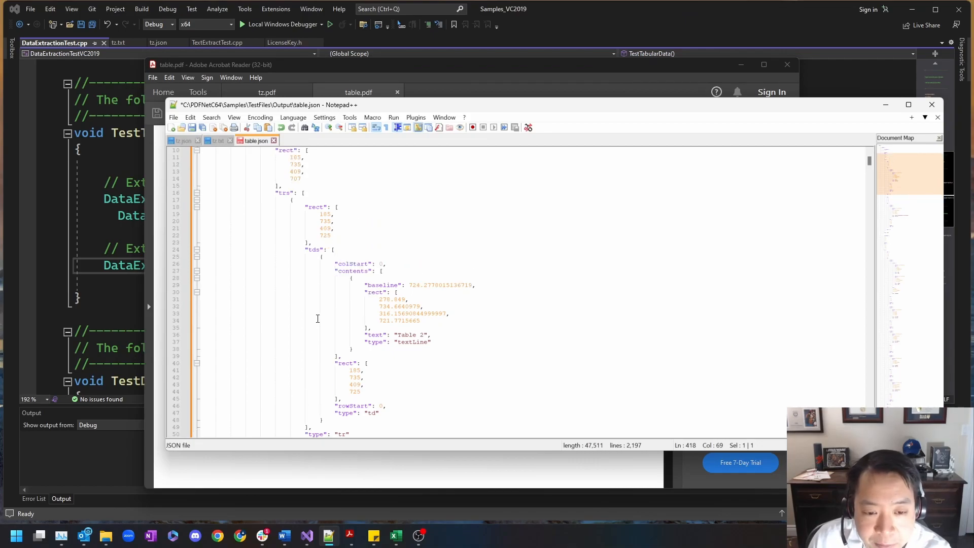
pyautogui.scroll(-3)
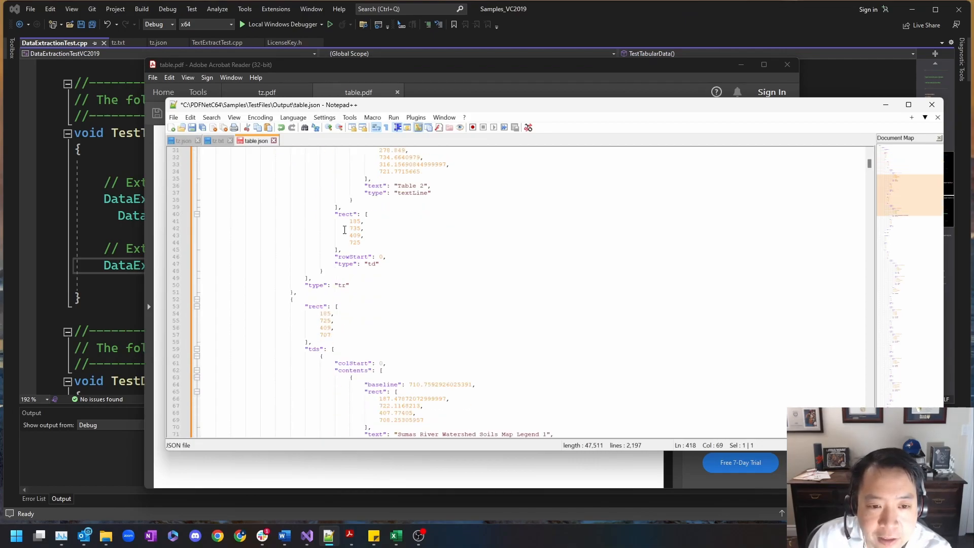
pyautogui.scroll(-3)
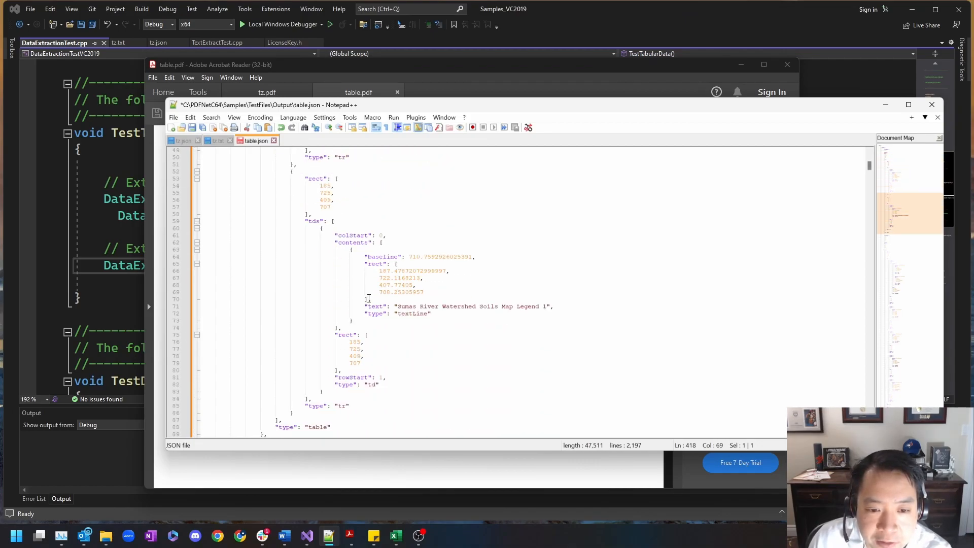
pyautogui.scroll(-3)
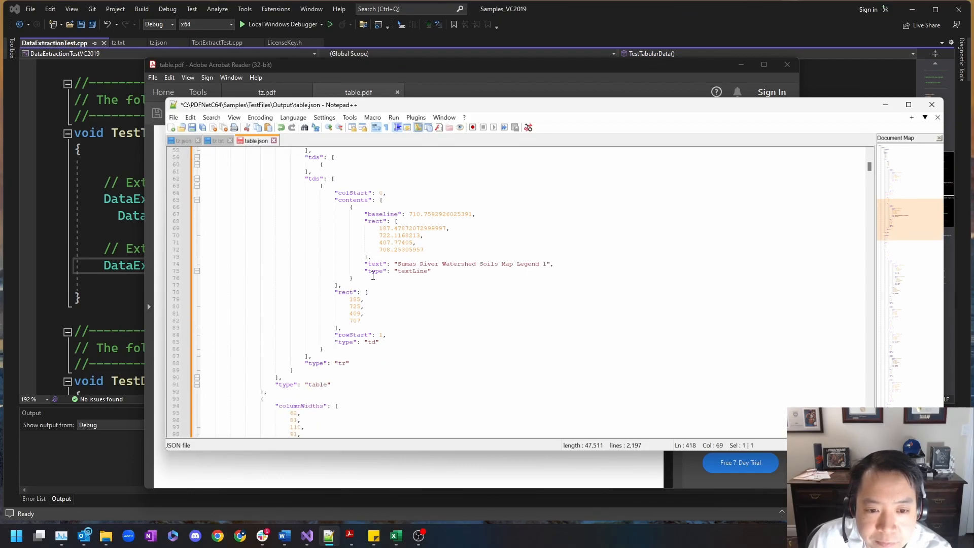
pyautogui.scroll(-3)
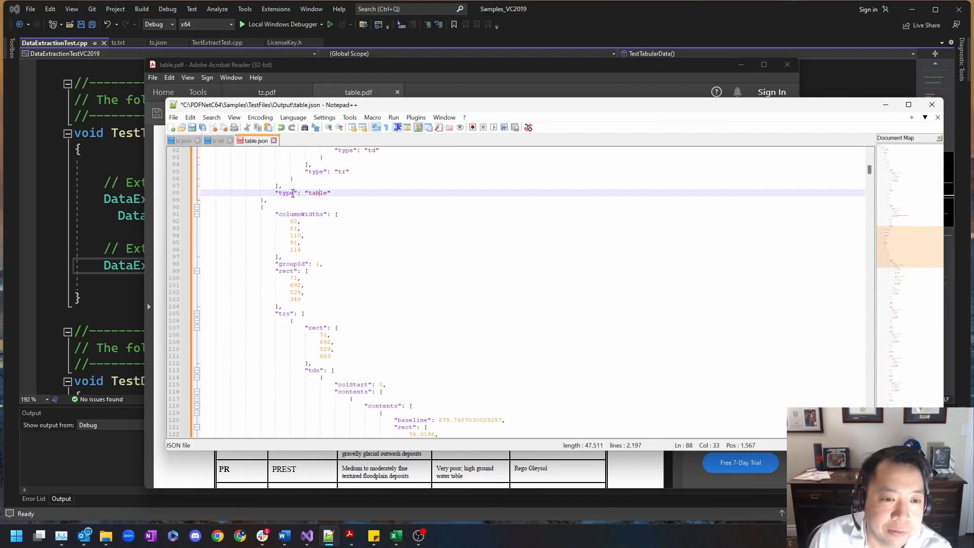
# Continue down to the cell text values such as SOIL NAME and DRAINAGE.
pyautogui.scroll(-3)
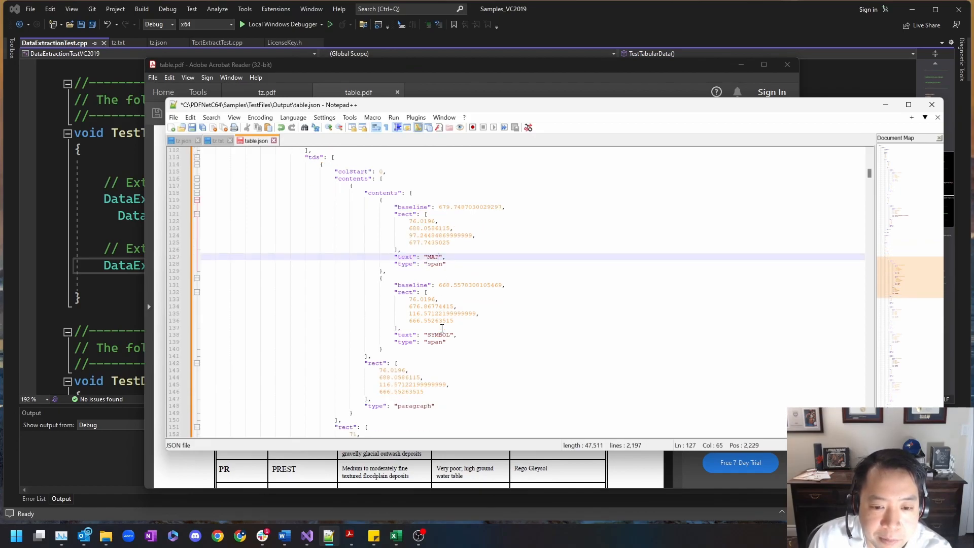
pyautogui.scroll(-3)
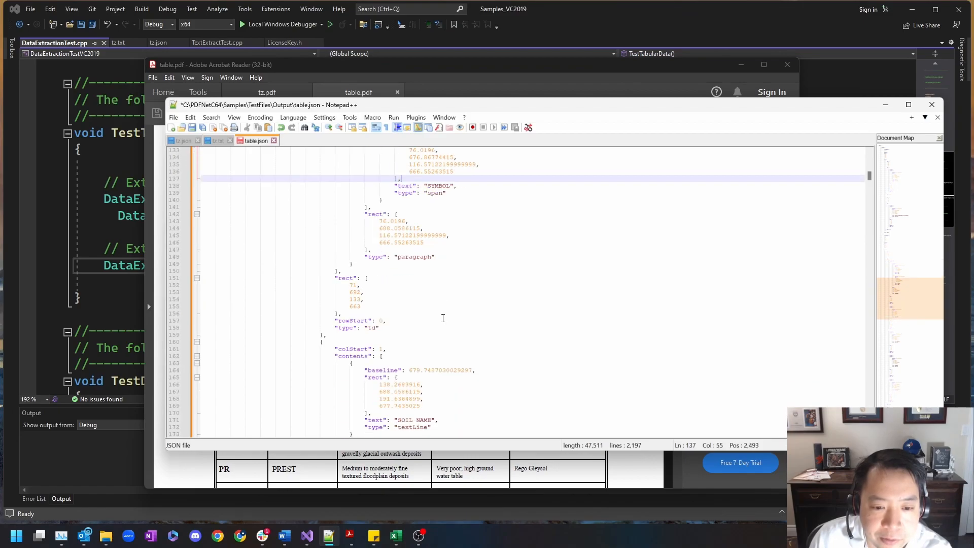
pyautogui.scroll(-3)
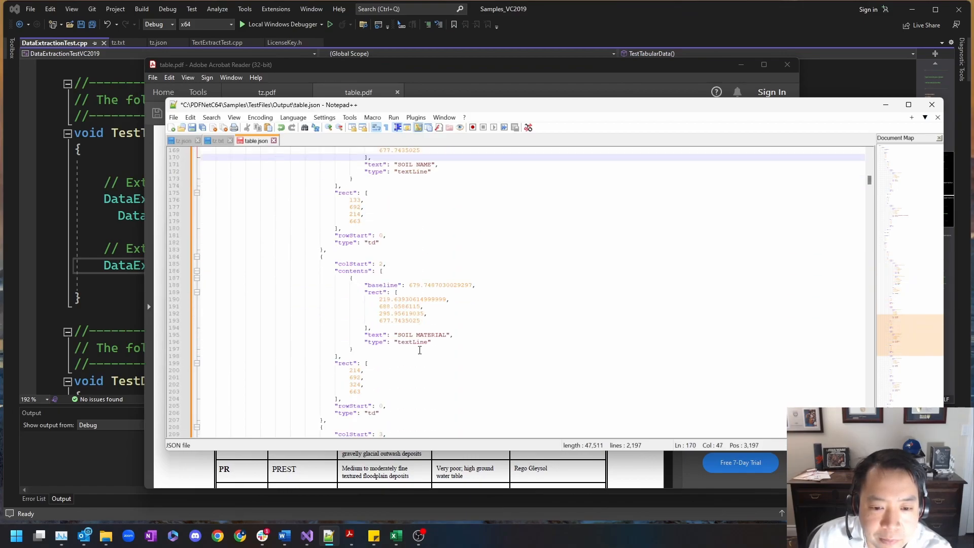
pyautogui.scroll(-3)
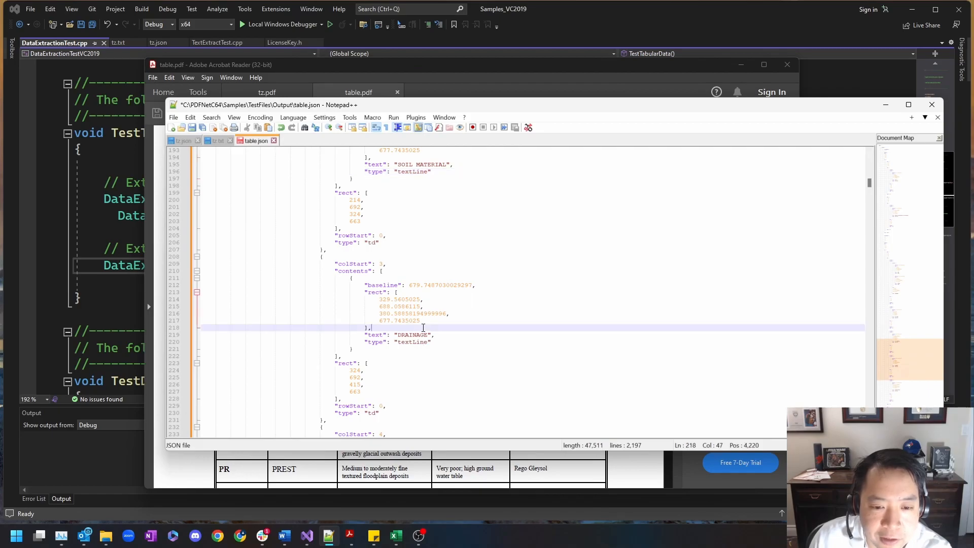
pyautogui.scroll(-3)
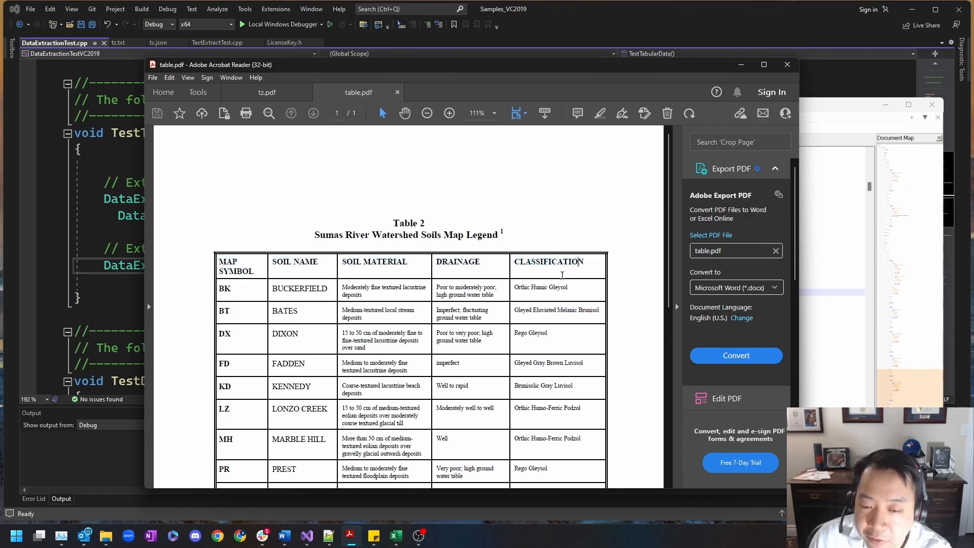
pyautogui.moveTo(489, 457)
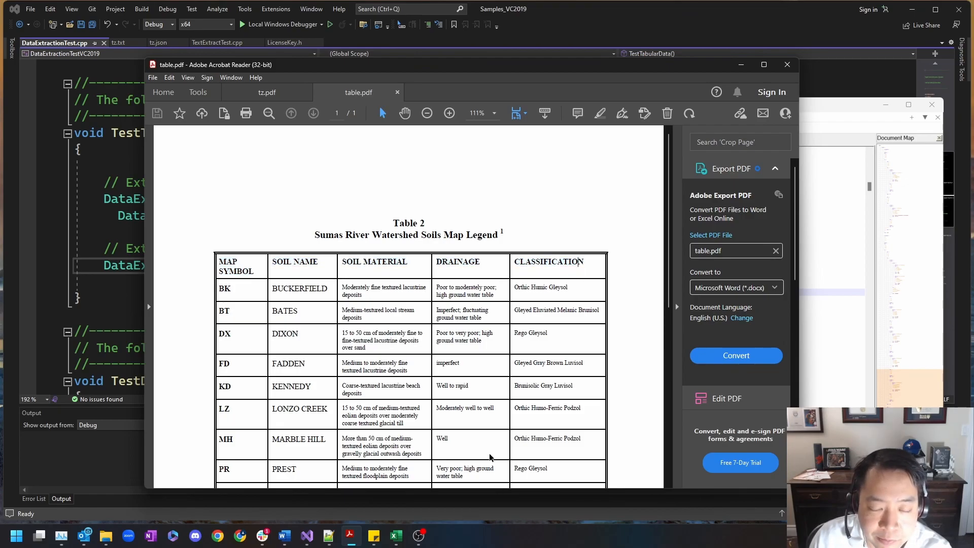
pyautogui.scroll(-3)
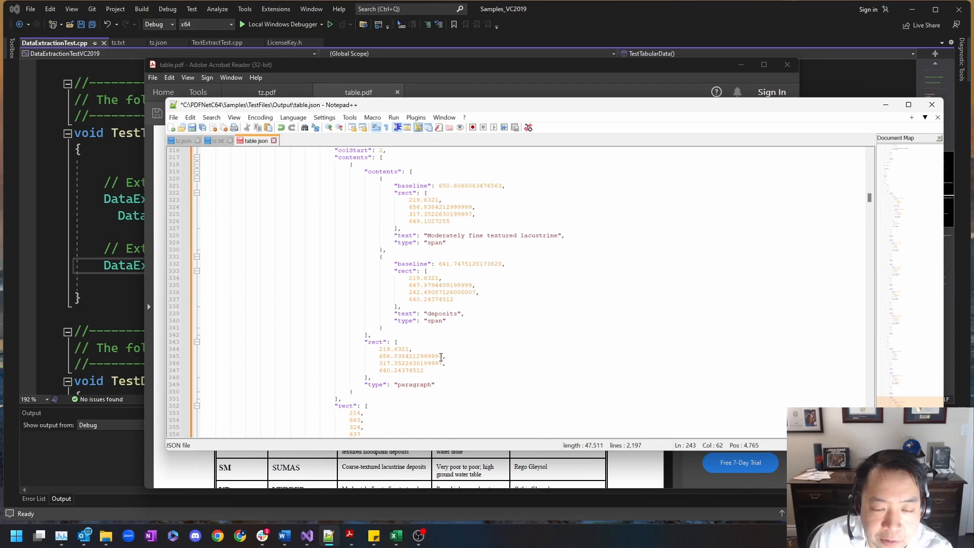
pyautogui.scroll(-3)
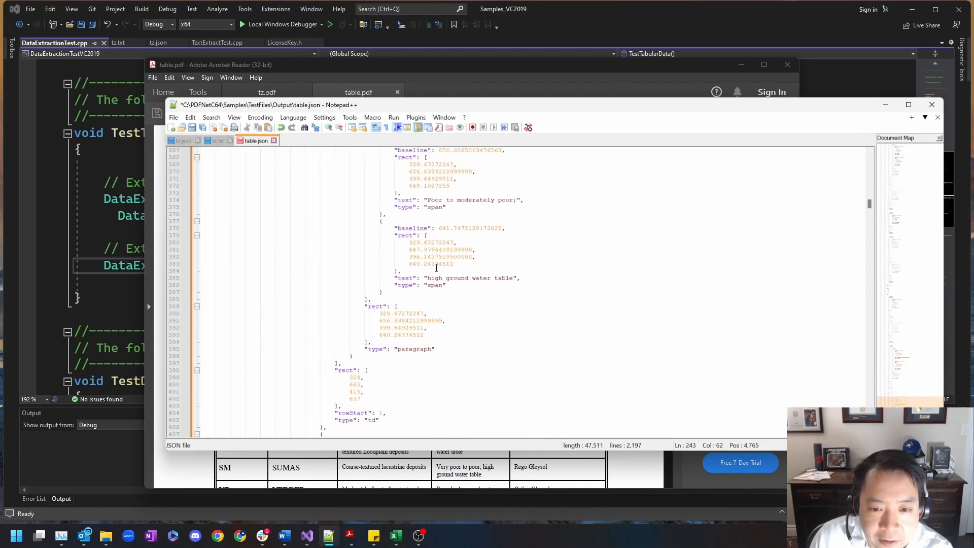
pyautogui.scroll(-3)
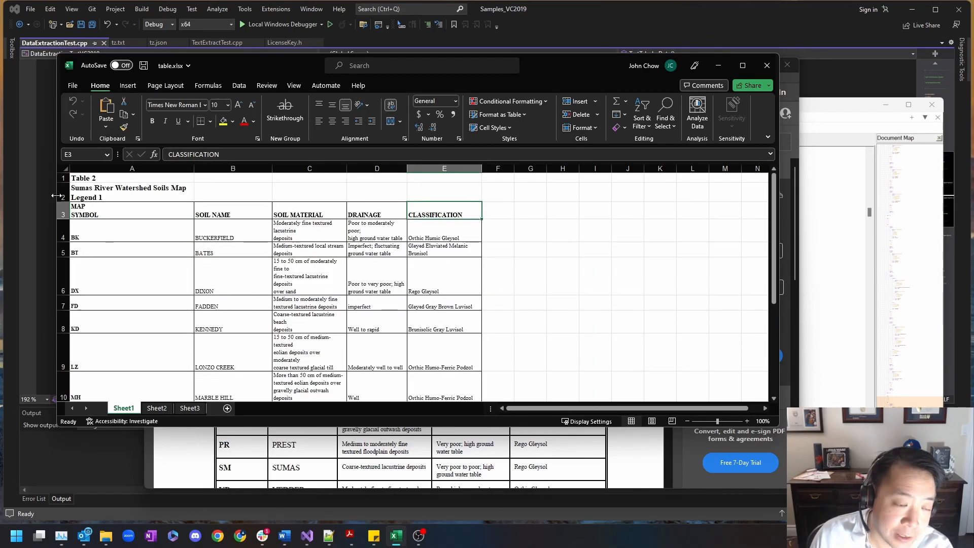
pyautogui.moveTo(40, 270)
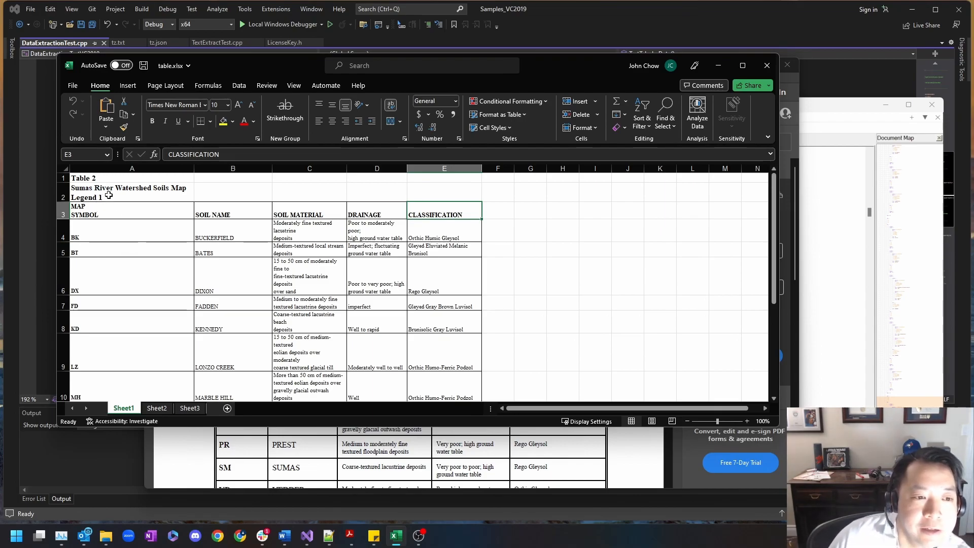
# Select the Sumas River Watershed Soils title cell in table.xlsx and scroll Sheet1 to its final rows.
pyautogui.click(131, 191)
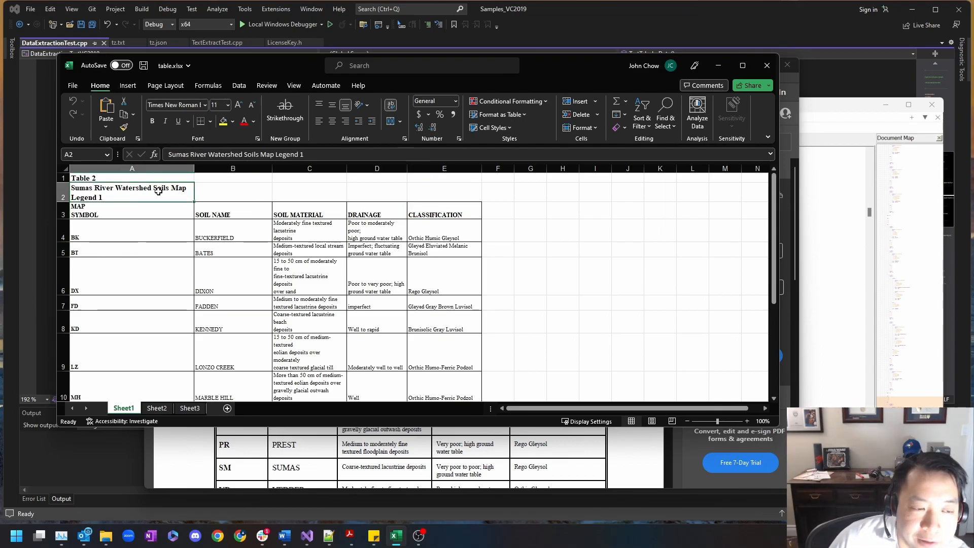
pyautogui.moveTo(142, 286)
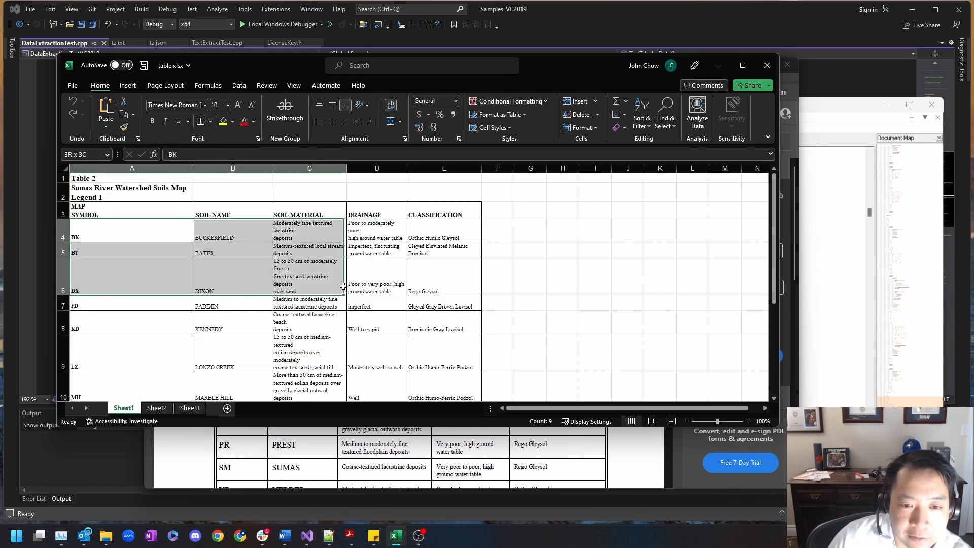
pyautogui.click(308, 322)
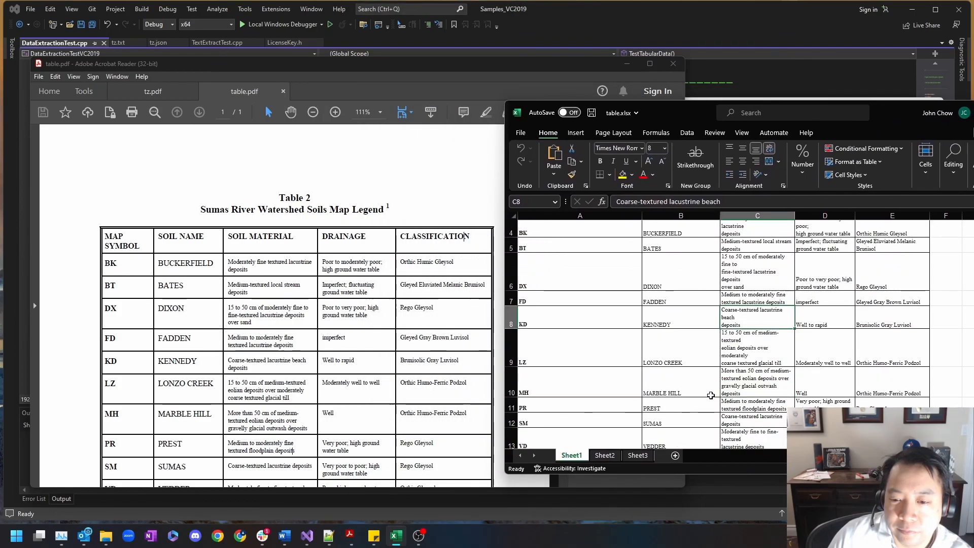
pyautogui.scroll(-3)
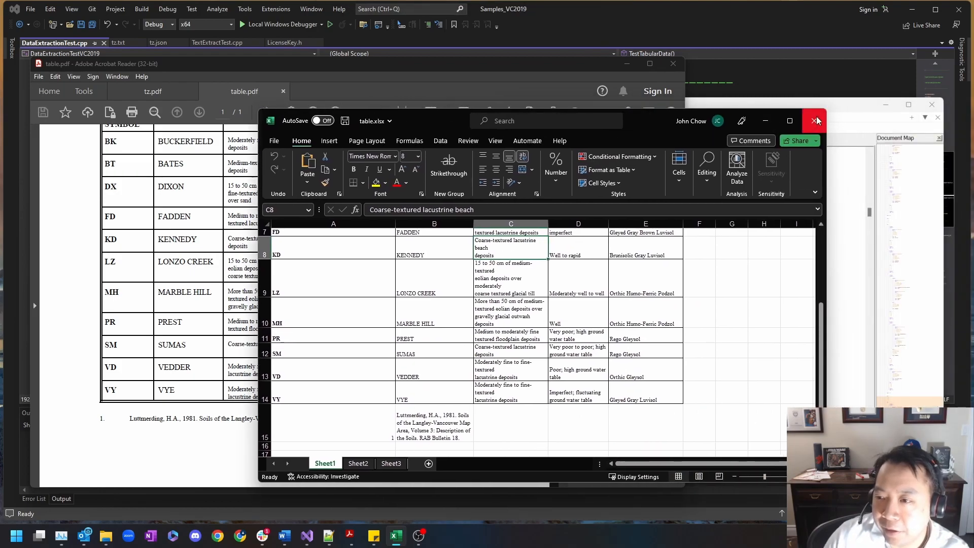
pyautogui.moveTo(815, 121)
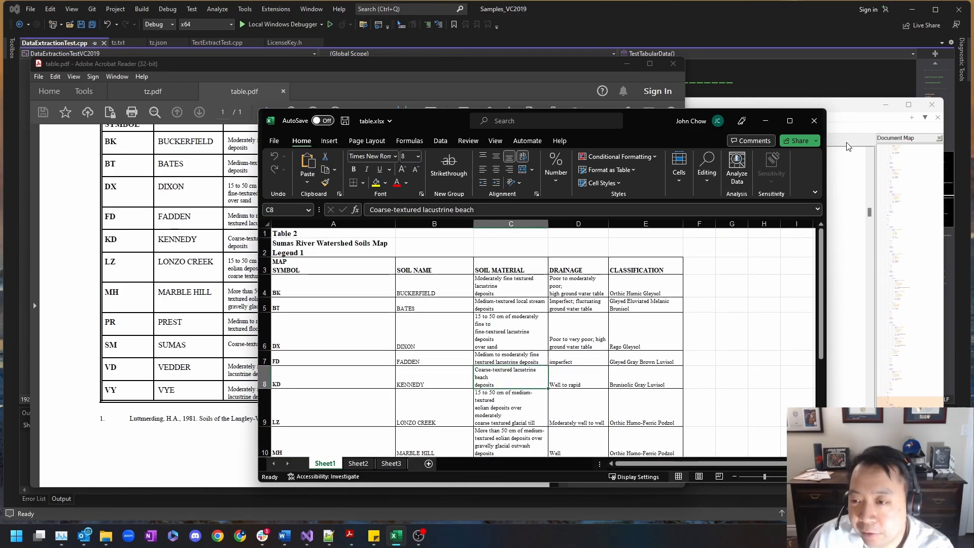
pyautogui.moveTo(668, 306)
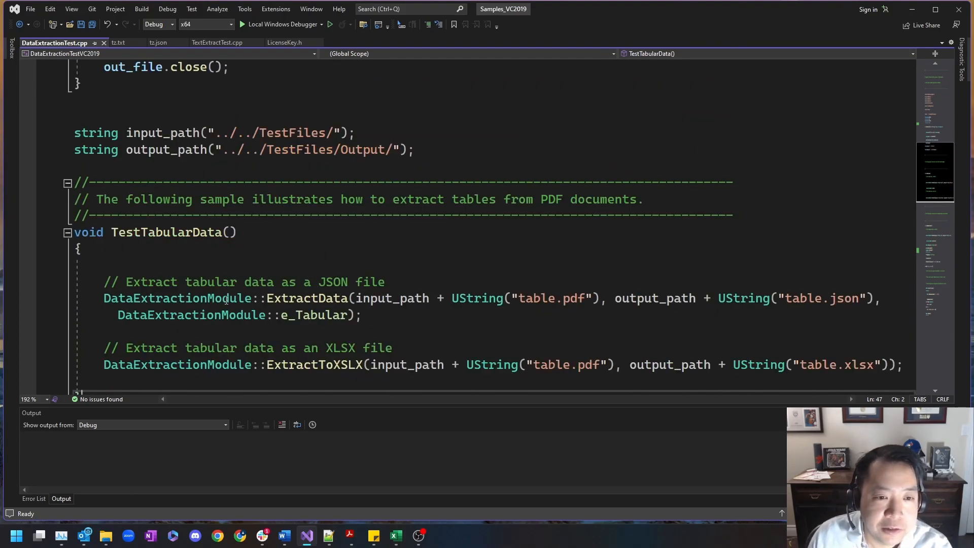
# Scroll from TestTabularData down to the TestDocumentStructure function for tz.pdf.
pyautogui.scroll(-3)
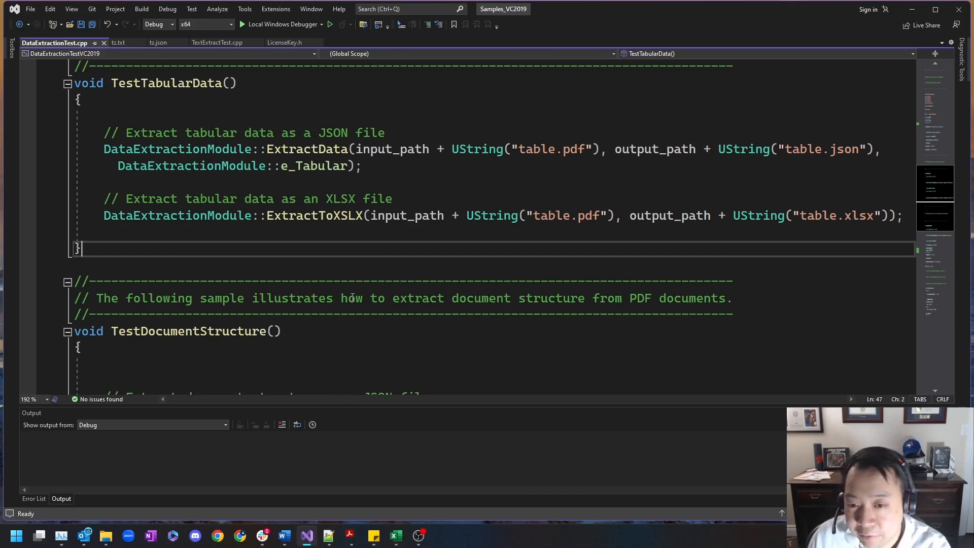
pyautogui.scroll(-3)
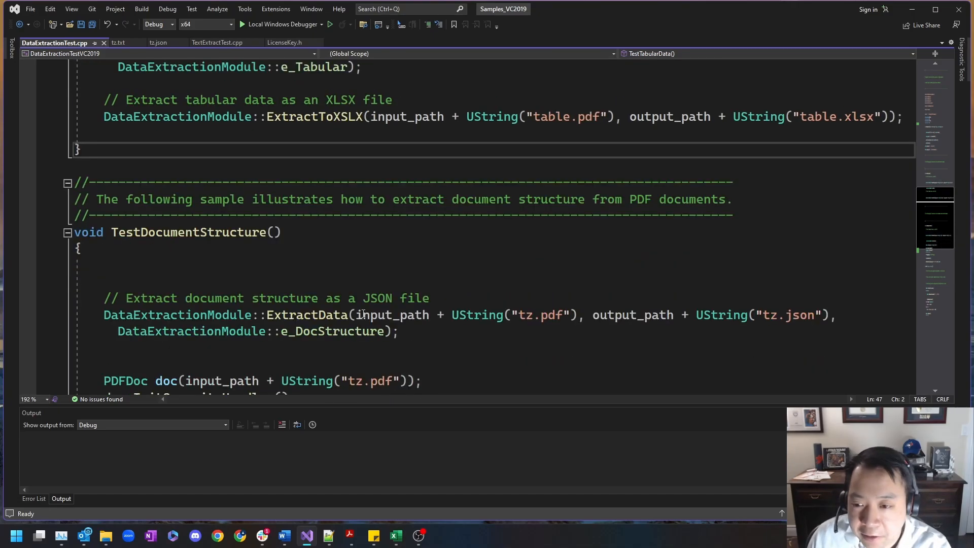